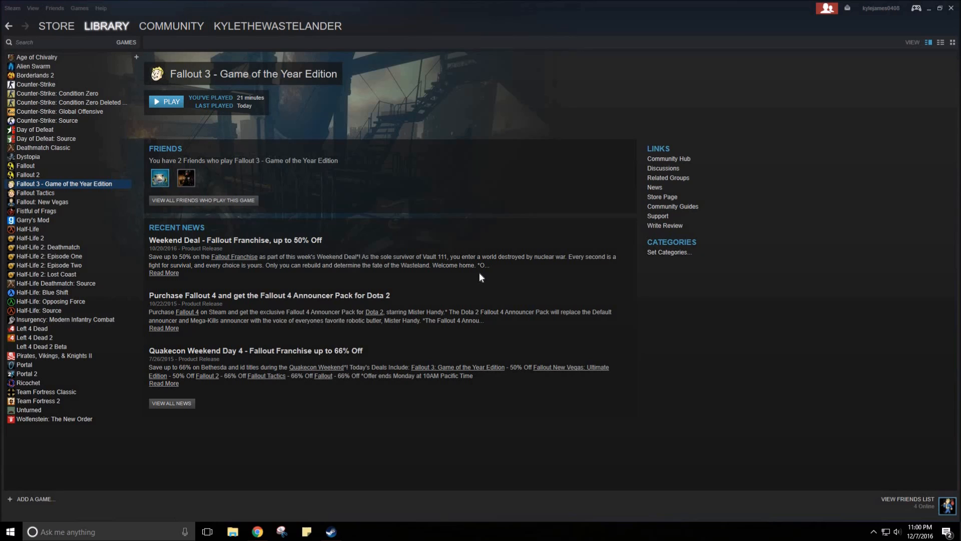
{"action": "mouse_move", "coordinate": [365, 209]}
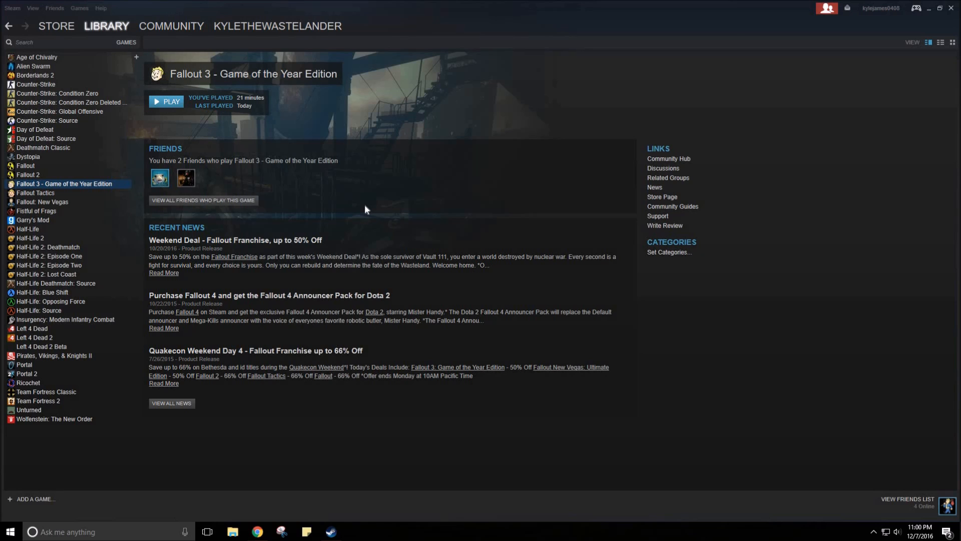
{"action": "mouse_move", "coordinate": [280, 137]}
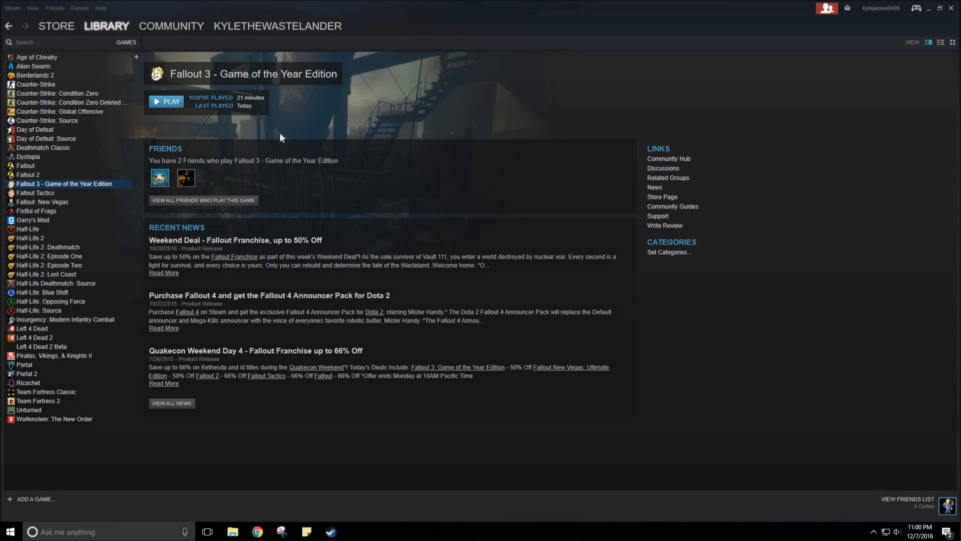
{"action": "mouse_move", "coordinate": [191, 80]}
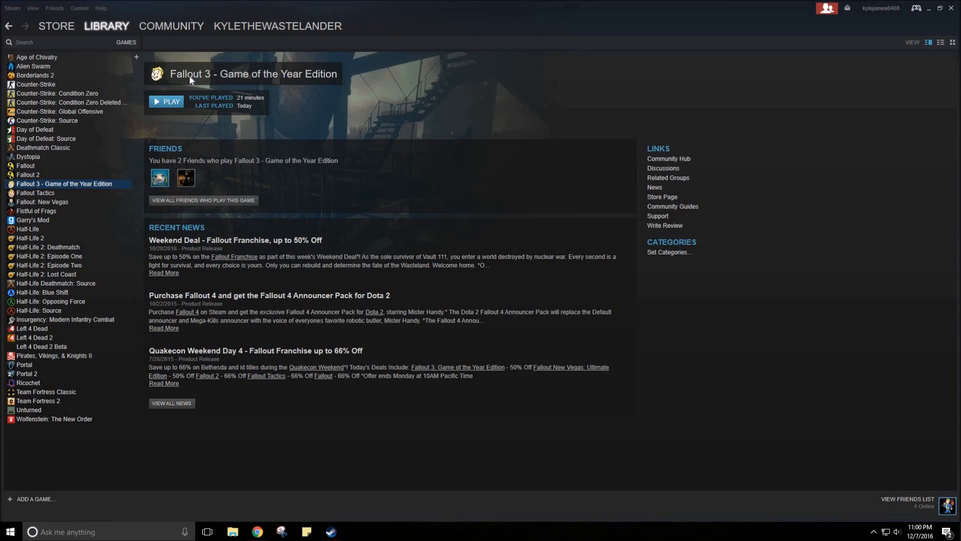
Step: Start Fallout 3 - Game of the Year Edition from its Steam library page so the launcher appears
{"action": "left_click", "coordinate": [166, 101]}
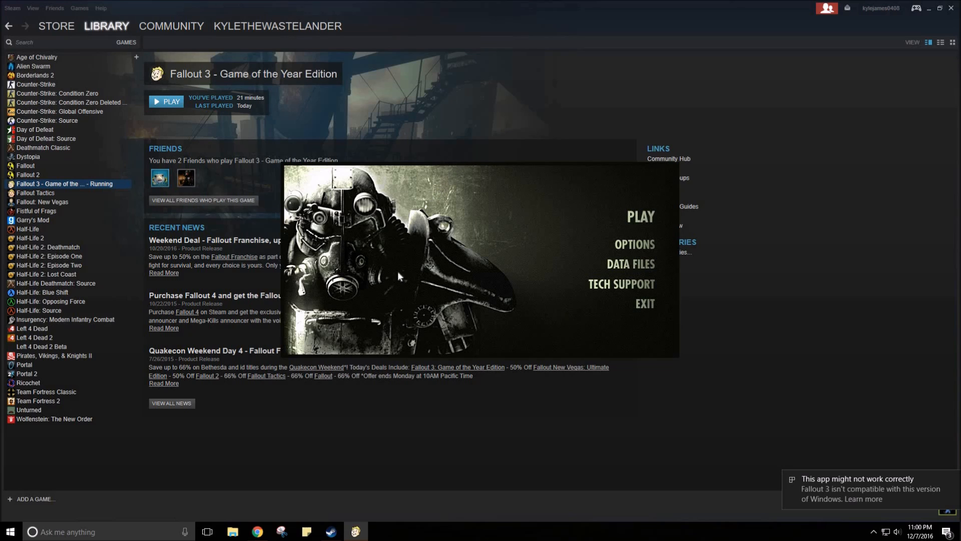
{"action": "mouse_move", "coordinate": [617, 342]}
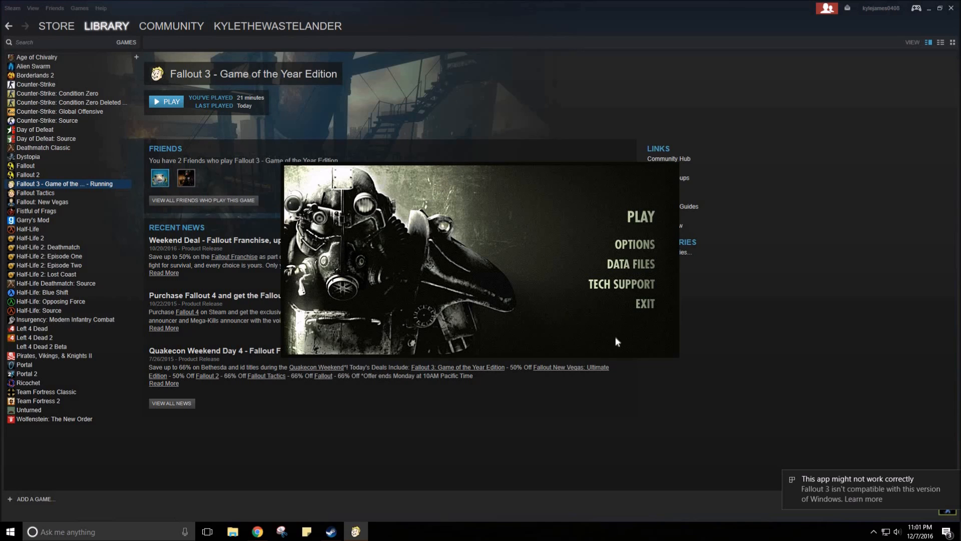
{"action": "mouse_move", "coordinate": [835, 482]}
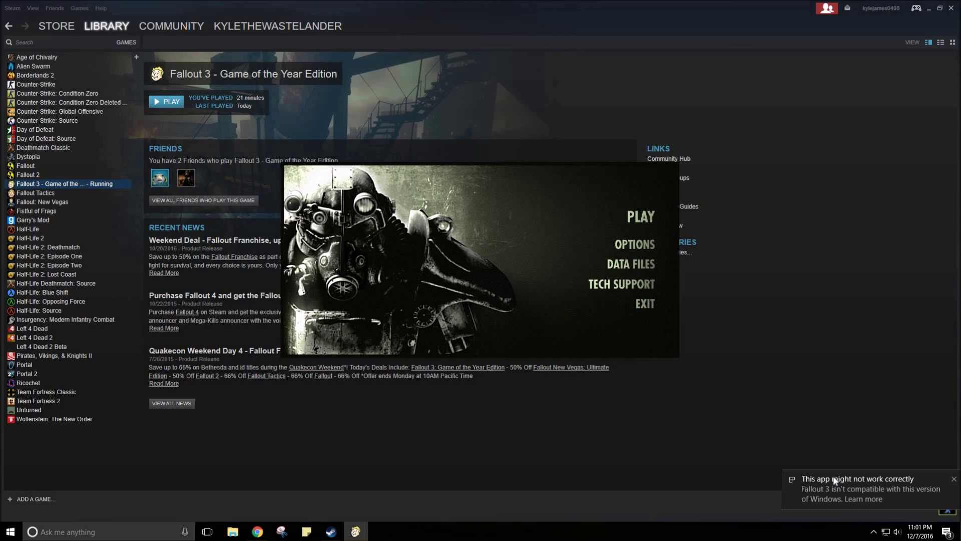
{"action": "mouse_move", "coordinate": [794, 485]}
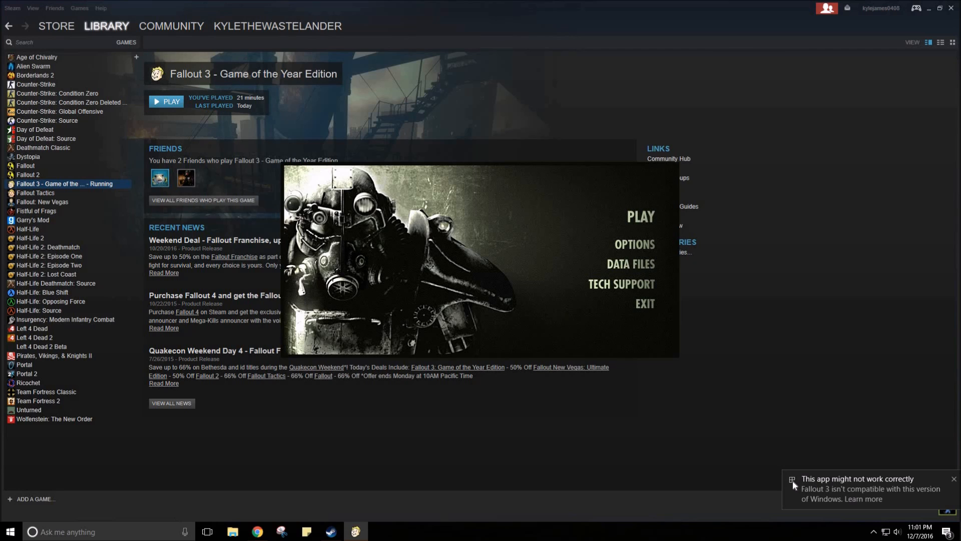
{"action": "mouse_move", "coordinate": [803, 486]}
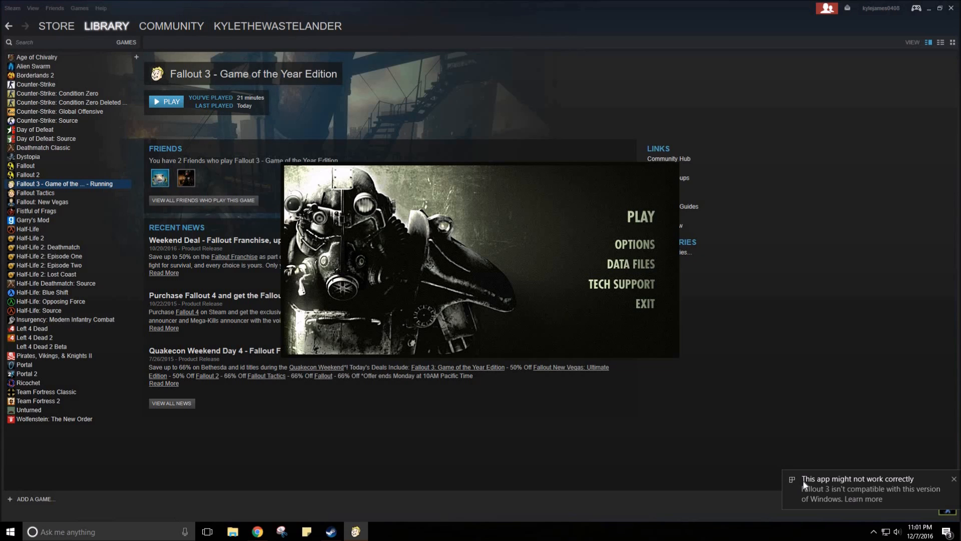
{"action": "mouse_move", "coordinate": [839, 497]}
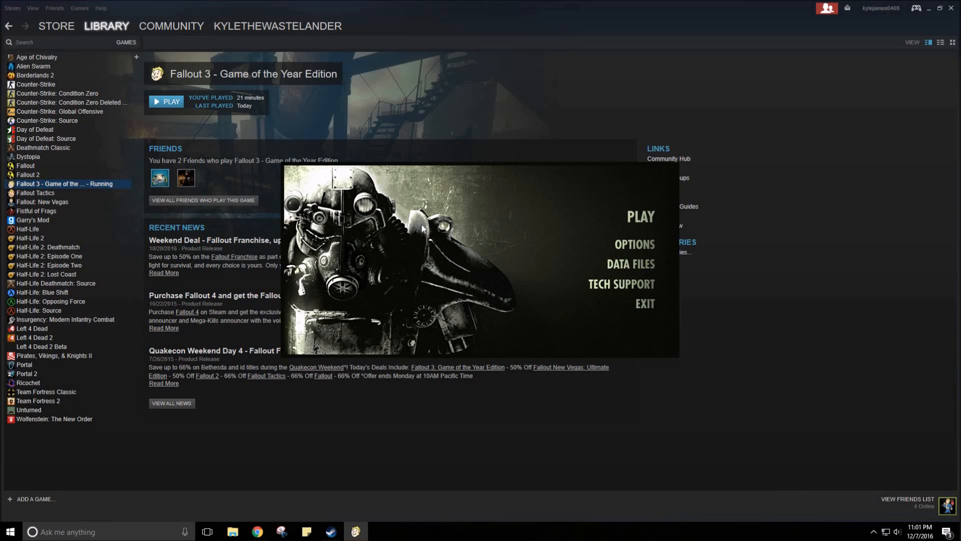
{"action": "mouse_move", "coordinate": [427, 238]}
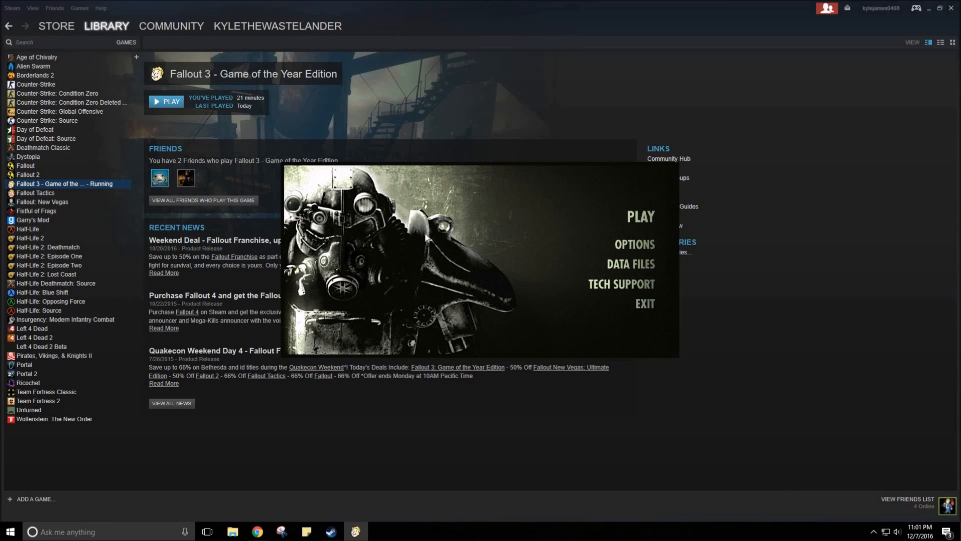
{"action": "mouse_move", "coordinate": [524, 223]}
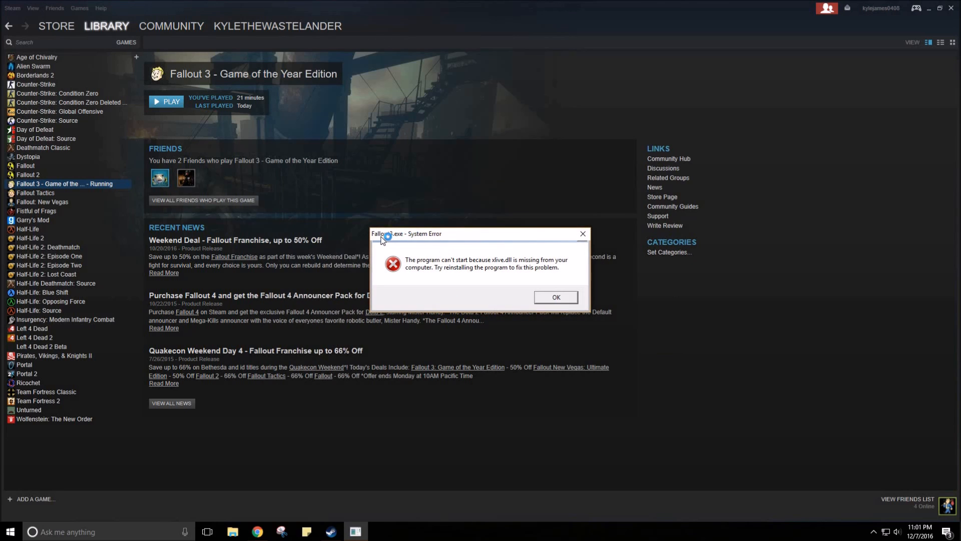
{"action": "mouse_move", "coordinate": [438, 240]}
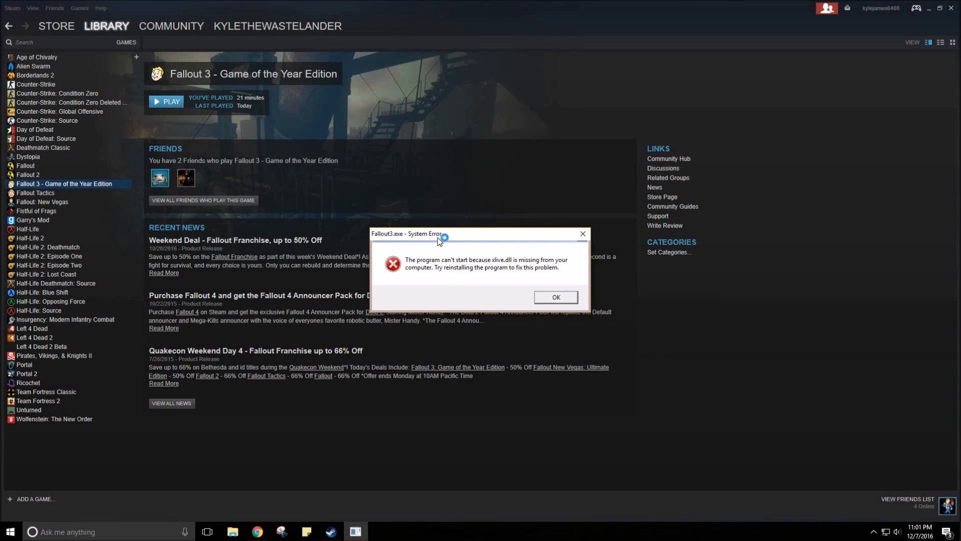
{"action": "mouse_move", "coordinate": [512, 268]}
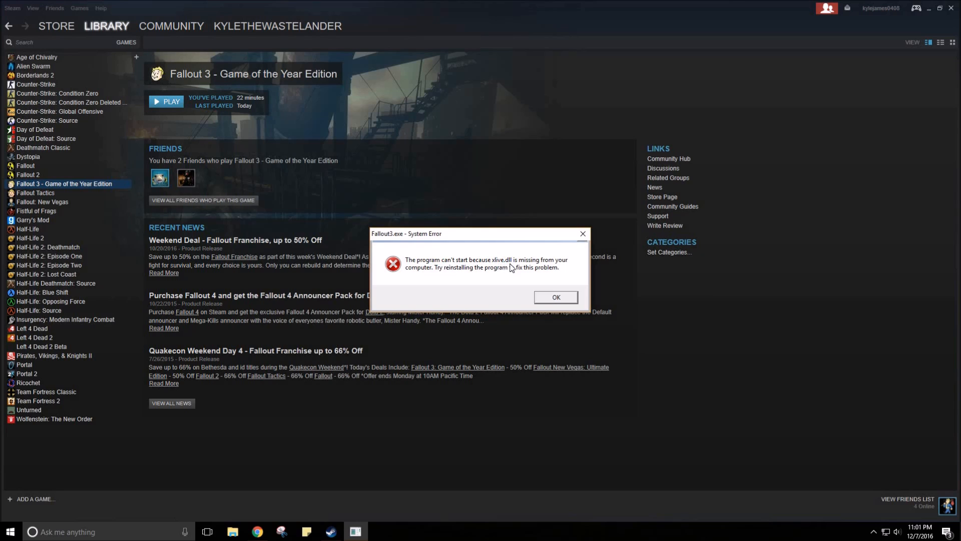
{"action": "mouse_move", "coordinate": [440, 278]}
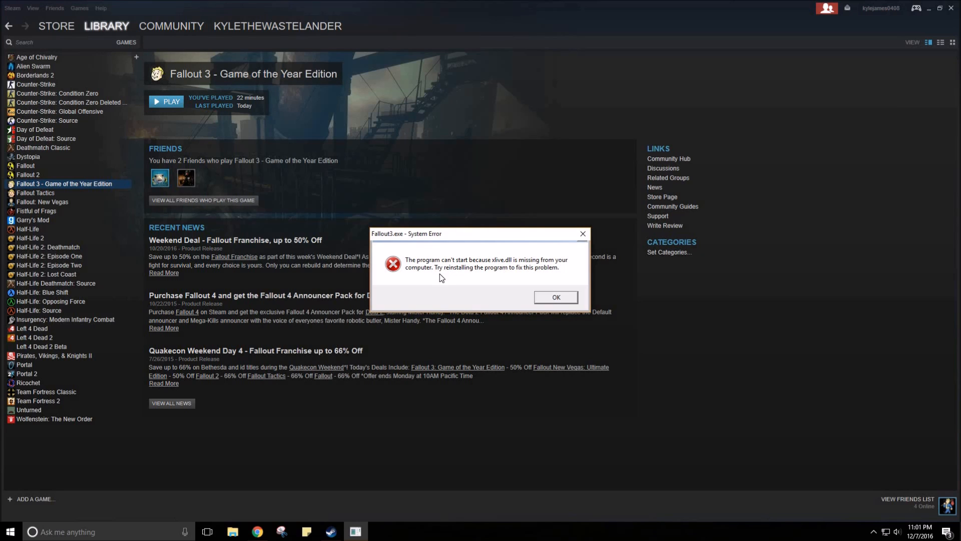
{"action": "mouse_move", "coordinate": [552, 296]}
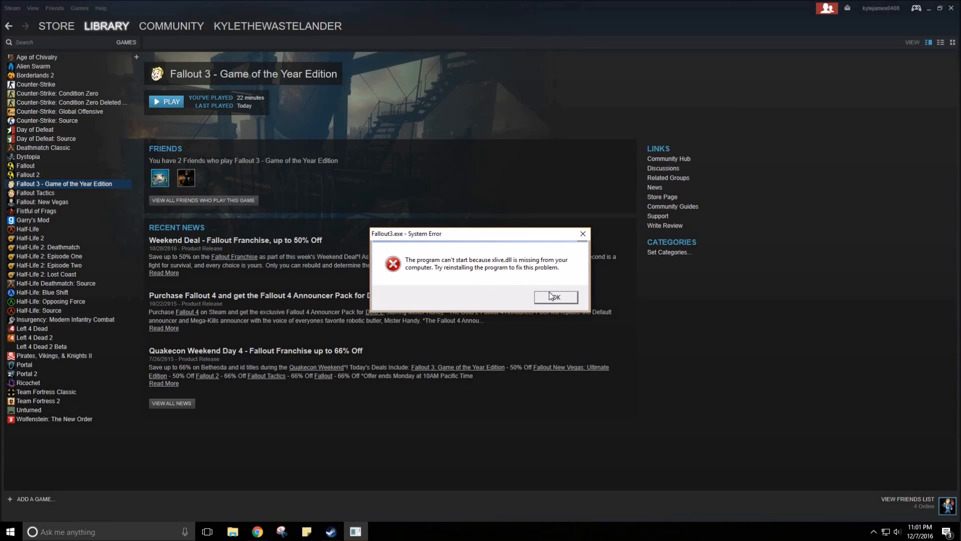
Step: Dismiss the missing xlive.dll error and view Fallout 3's local files in its Steam properties
{"action": "left_click", "coordinate": [554, 298]}
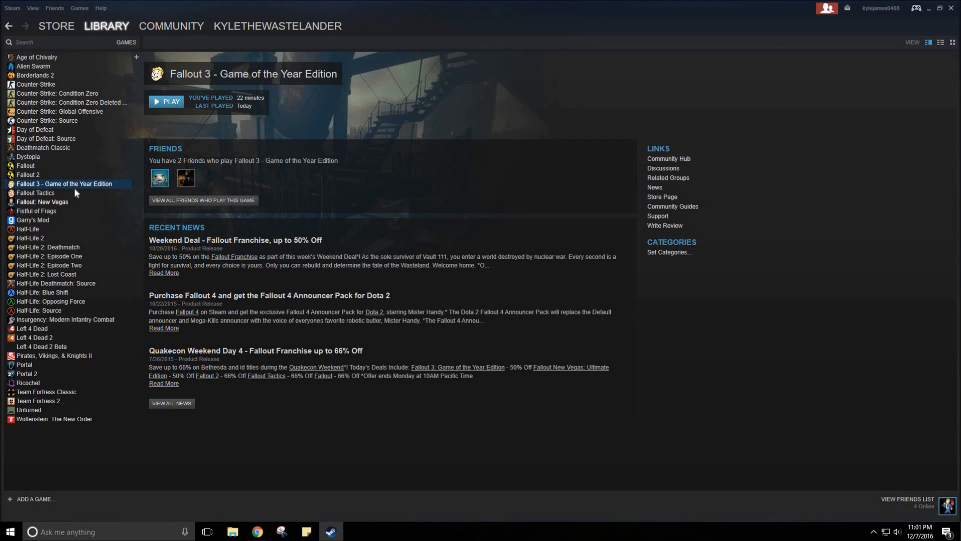
{"action": "right_click", "coordinate": [64, 184]}
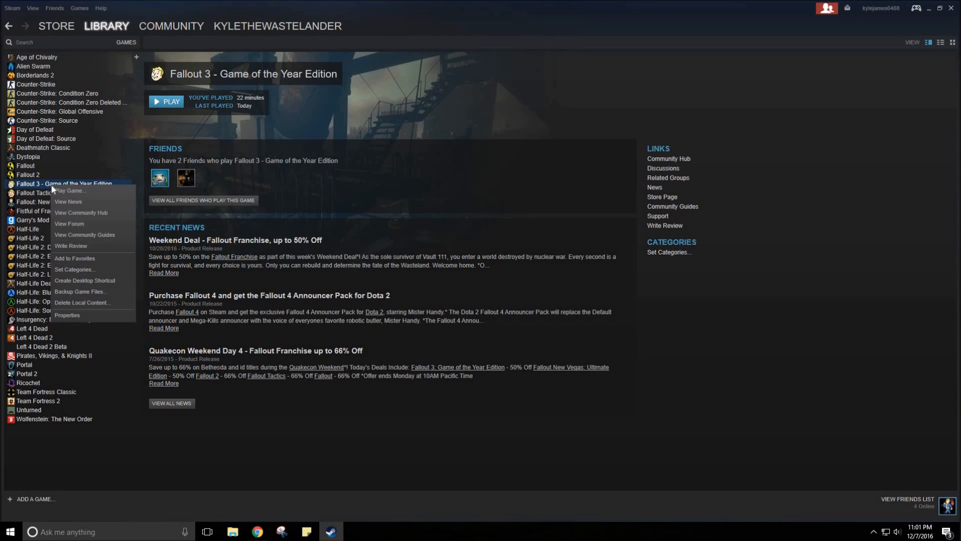
{"action": "left_click", "coordinate": [67, 315]}
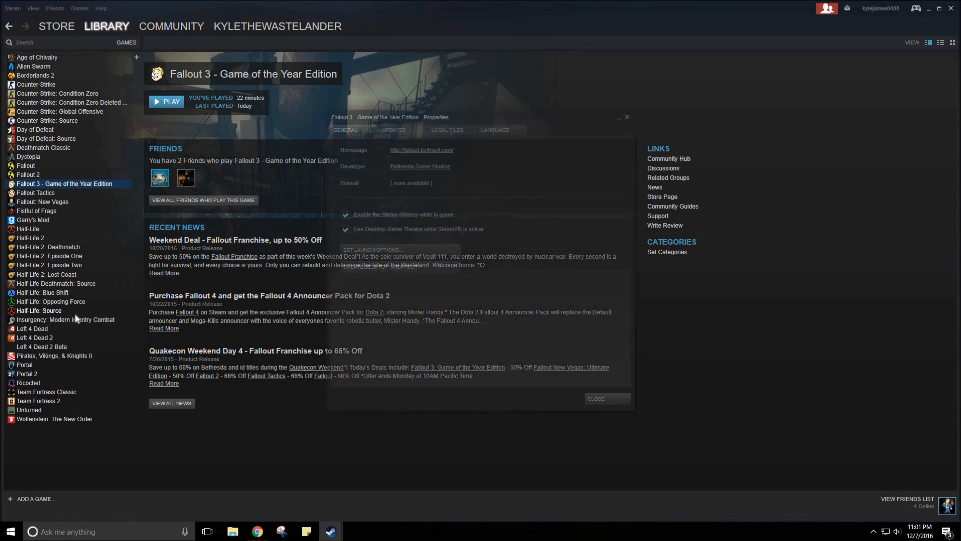
{"action": "left_click", "coordinate": [448, 129]}
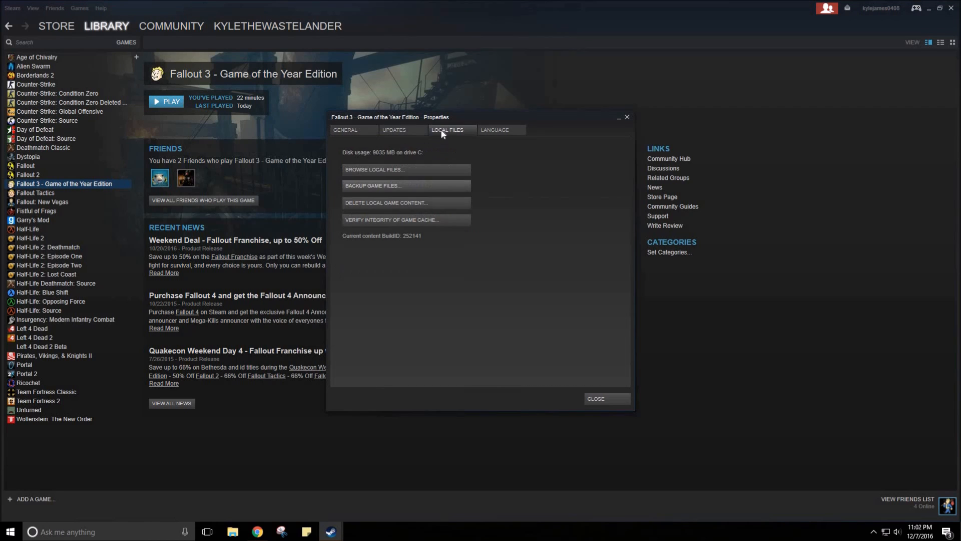
Step: Browse the Fallout 3 goty install folder and bring up file actions for Fallout3.exe
{"action": "left_click", "coordinate": [374, 169]}
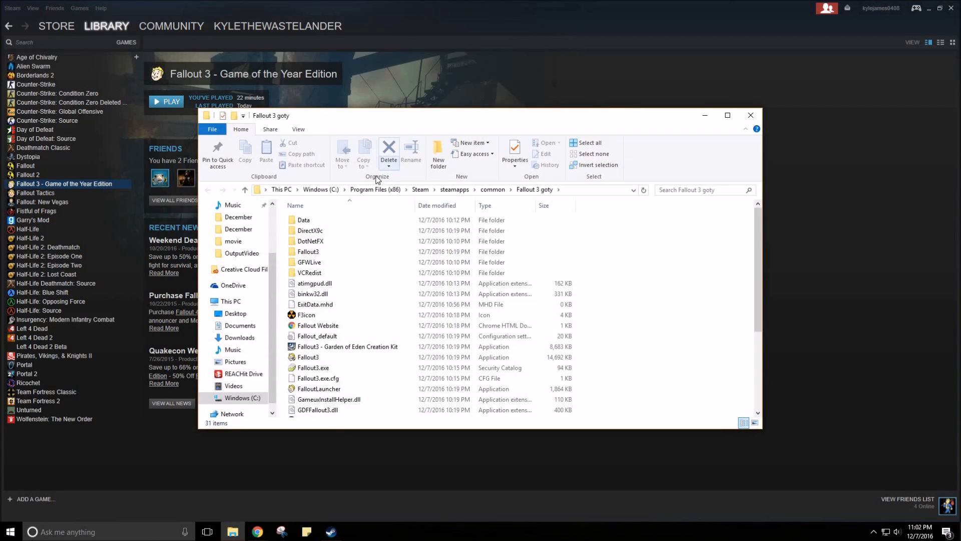
{"action": "mouse_move", "coordinate": [318, 337]}
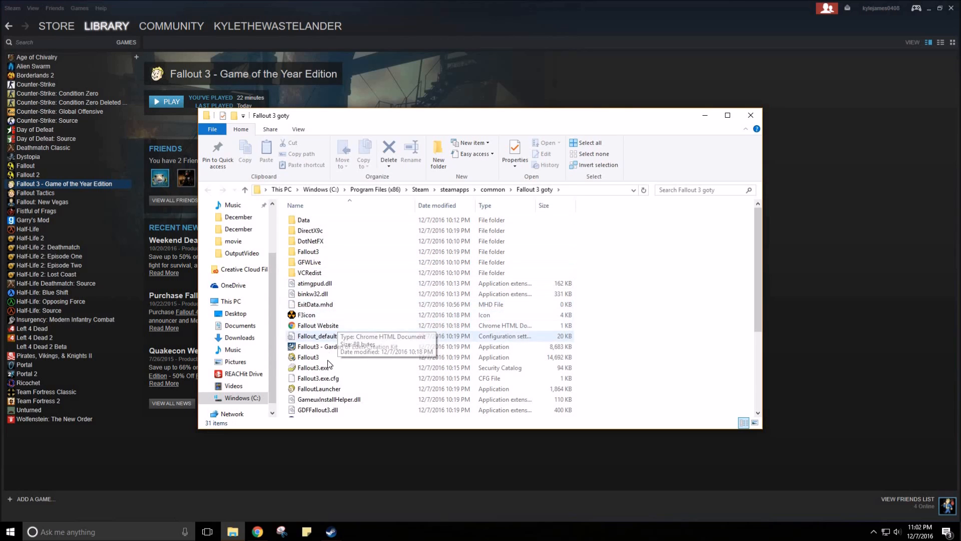
{"action": "left_click", "coordinate": [307, 356]}
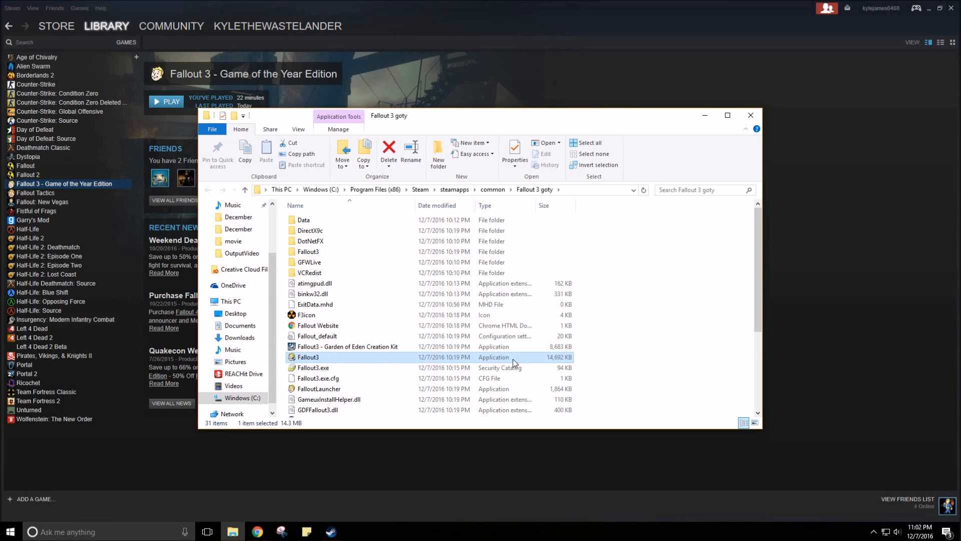
{"action": "right_click", "coordinate": [308, 357]}
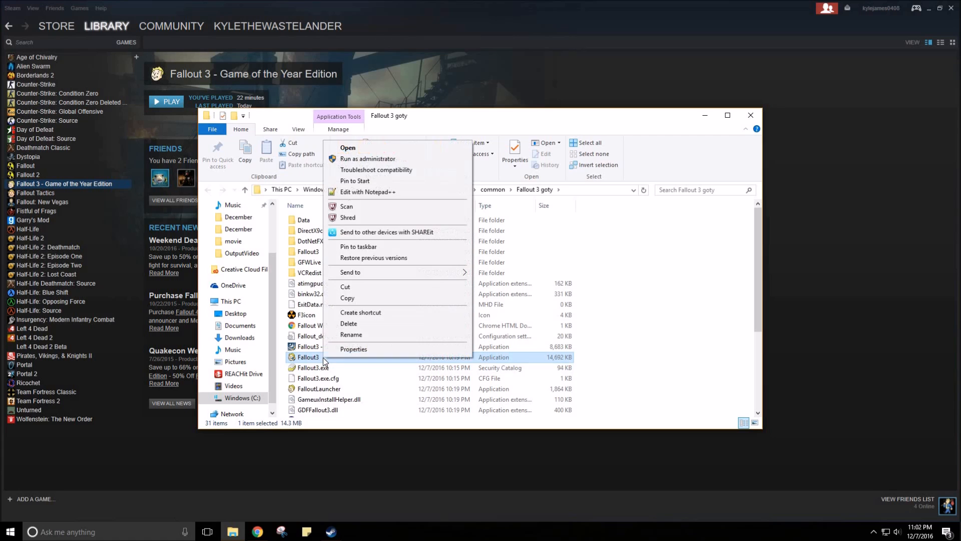
{"action": "mouse_move", "coordinate": [352, 356]}
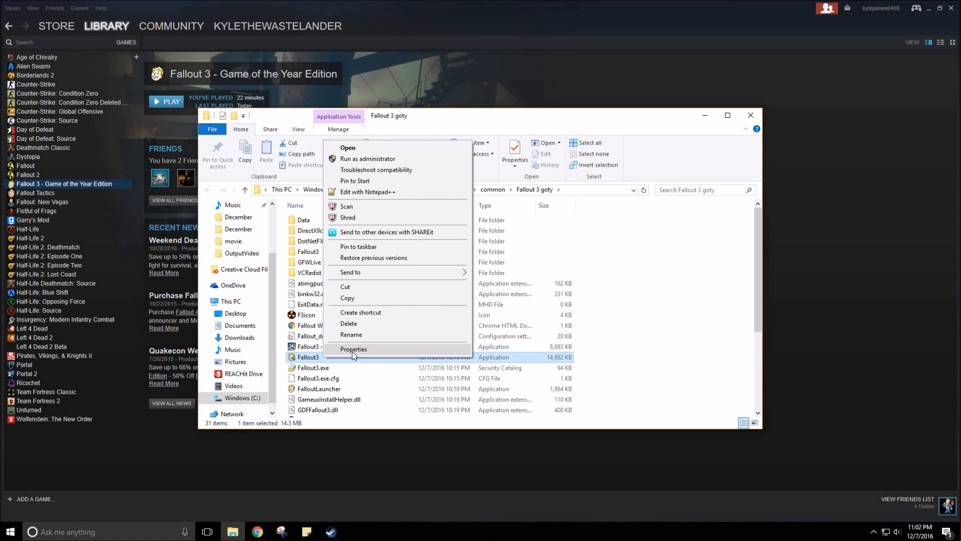
Step: Verify Fallout3.exe uses Windows XP (Service Pack 3) compatibility mode, then close the folder and Steam properties
{"action": "left_click", "coordinate": [353, 348]}
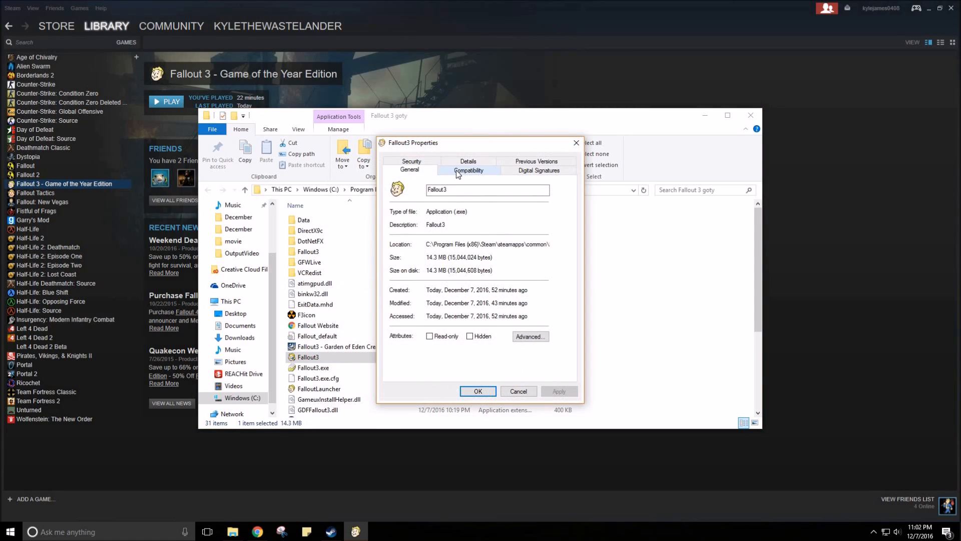
{"action": "left_click", "coordinate": [467, 170]}
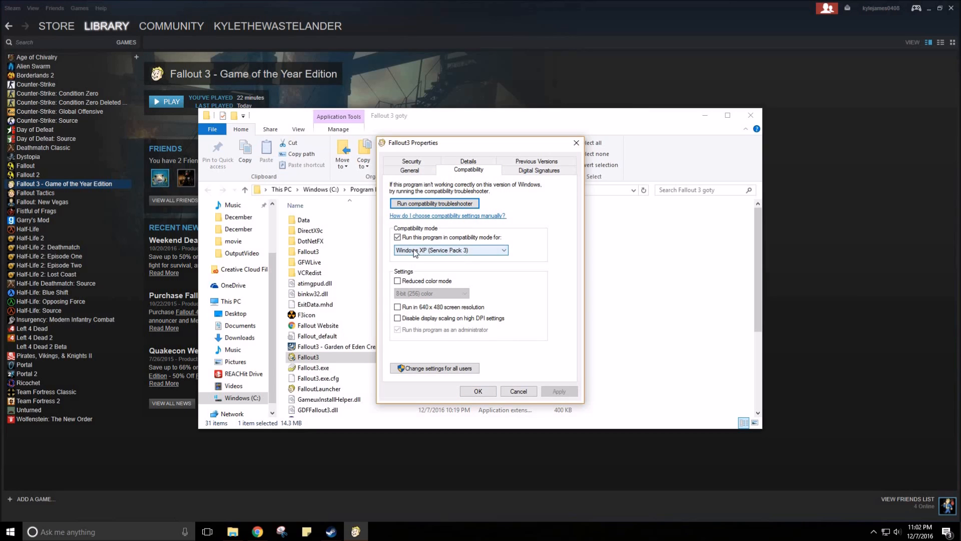
{"action": "mouse_move", "coordinate": [465, 265]}
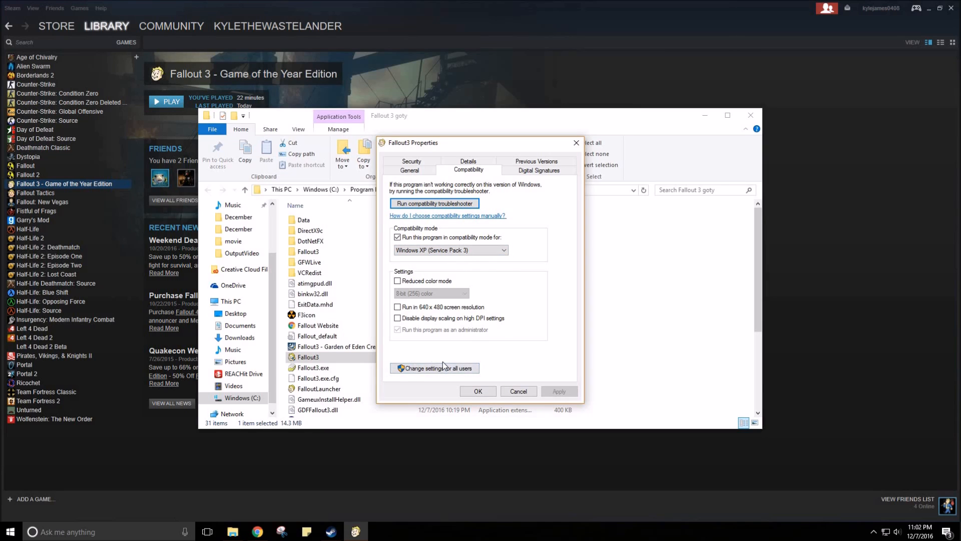
{"action": "mouse_move", "coordinate": [497, 338]}
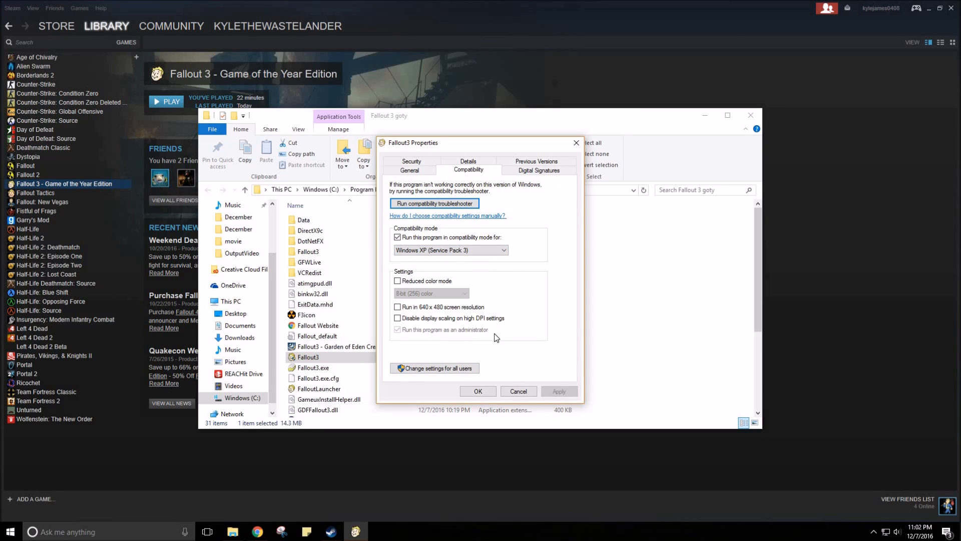
{"action": "mouse_move", "coordinate": [500, 345]}
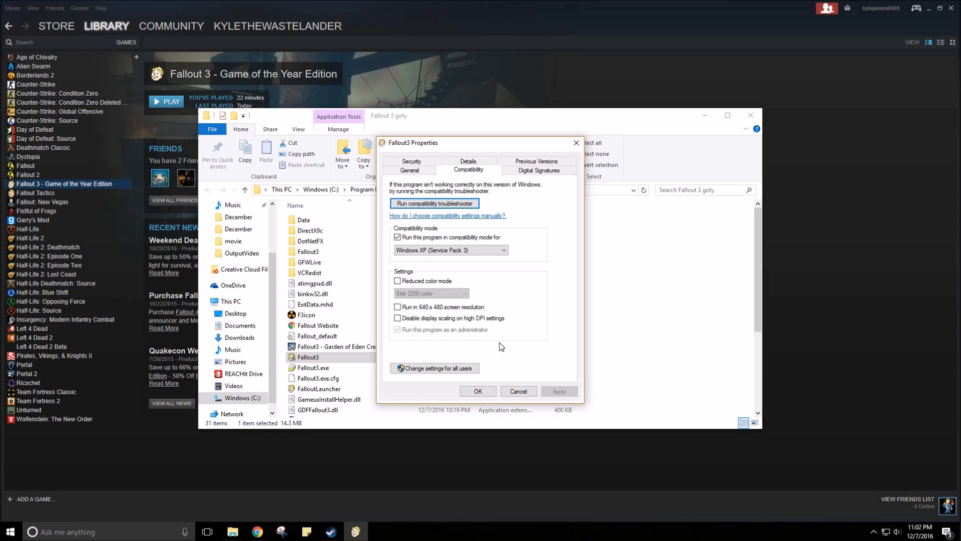
{"action": "mouse_move", "coordinate": [496, 391]}
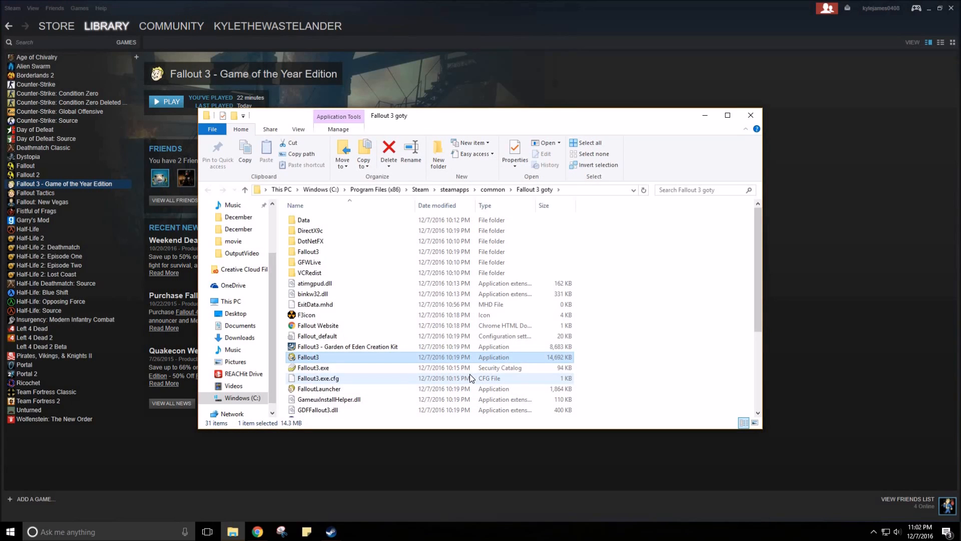
{"action": "left_click", "coordinate": [749, 115]}
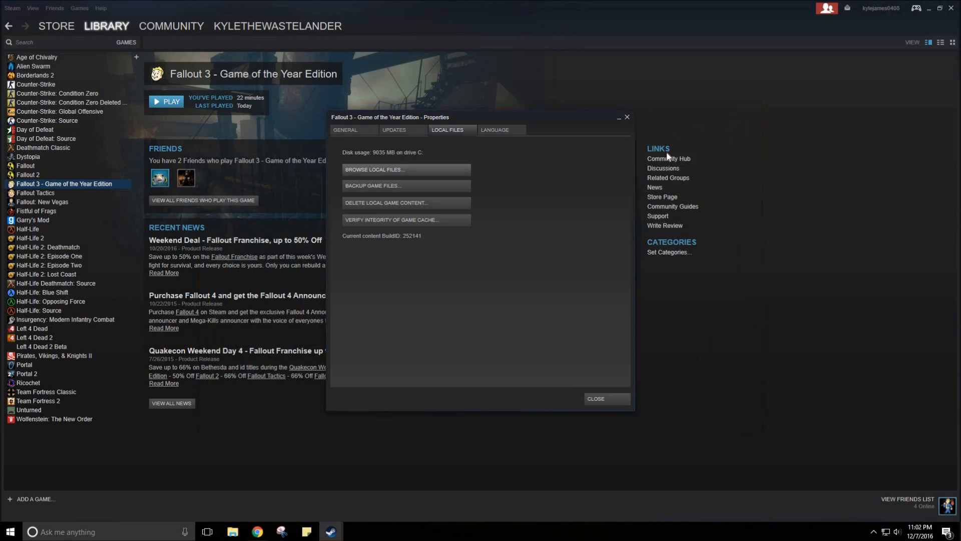
{"action": "left_click", "coordinate": [594, 398]}
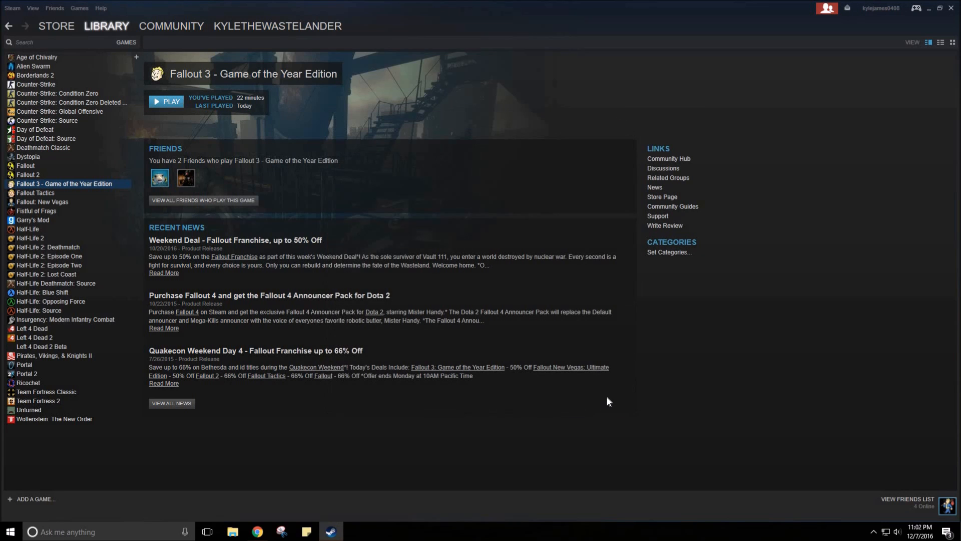
{"action": "mouse_move", "coordinate": [258, 528]}
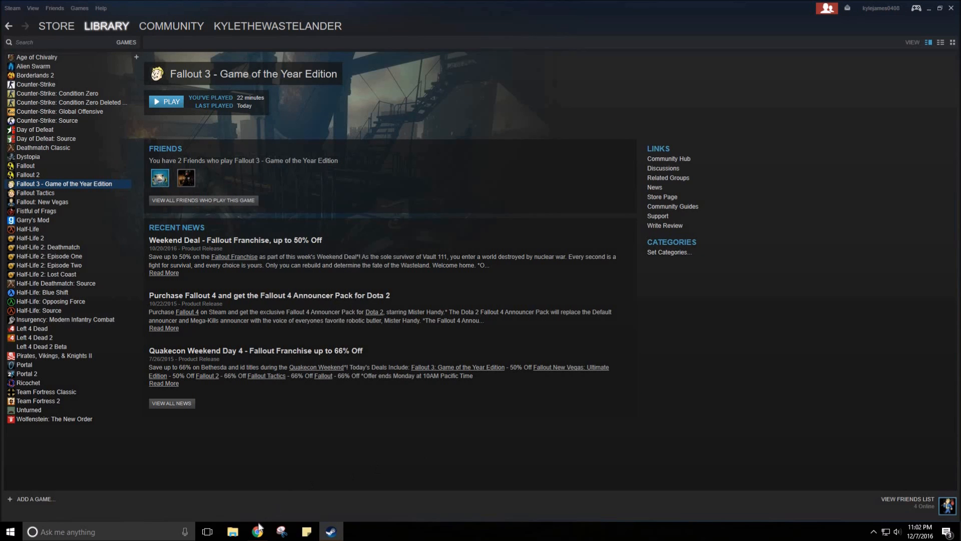
Step: Bring Chrome's Games for Windows Marketplace Client download page into view
{"action": "left_click", "coordinate": [257, 535]}
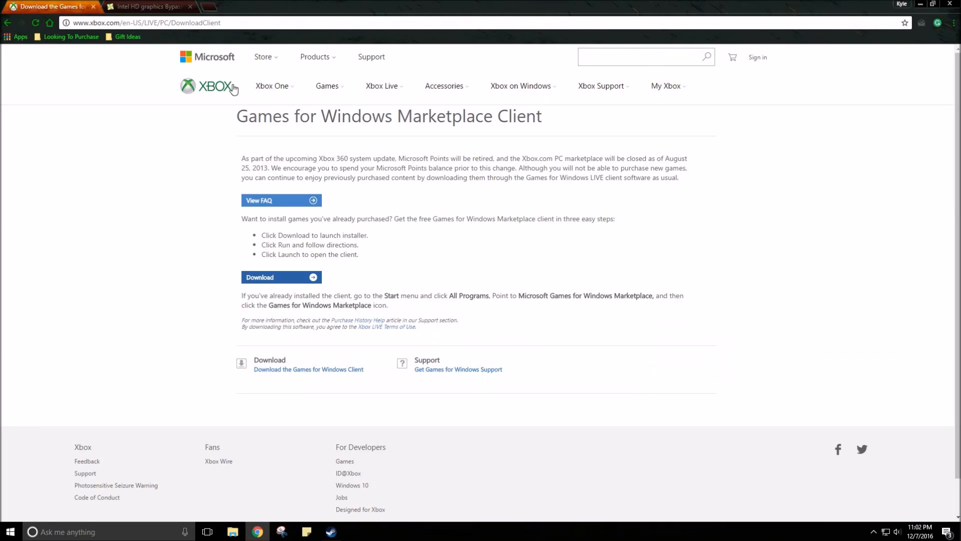
{"action": "mouse_move", "coordinate": [384, 116]}
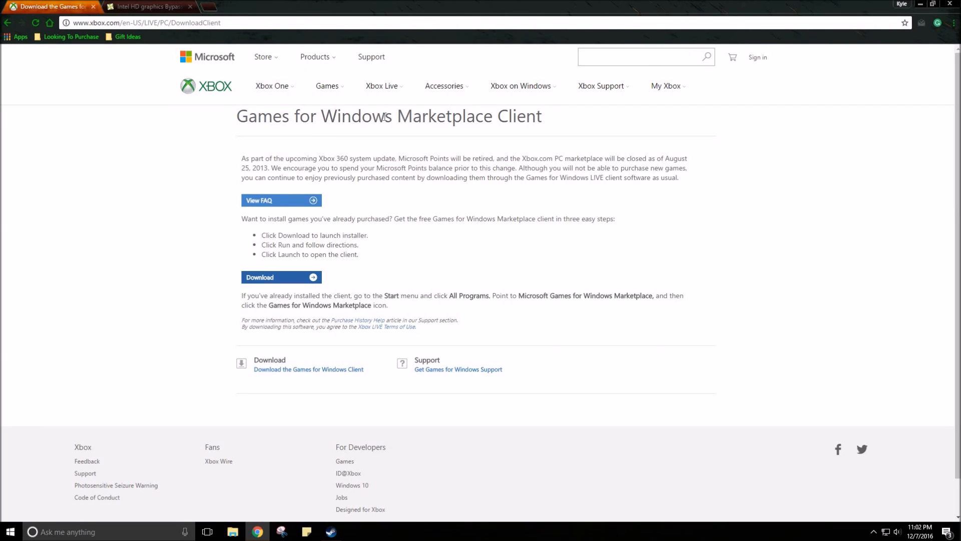
{"action": "mouse_move", "coordinate": [328, 231]}
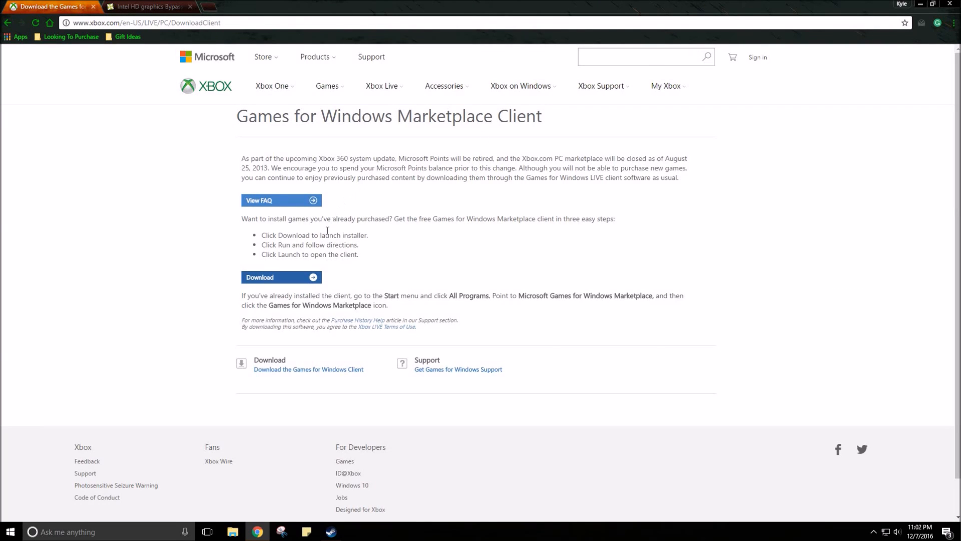
{"action": "mouse_move", "coordinate": [210, 411]}
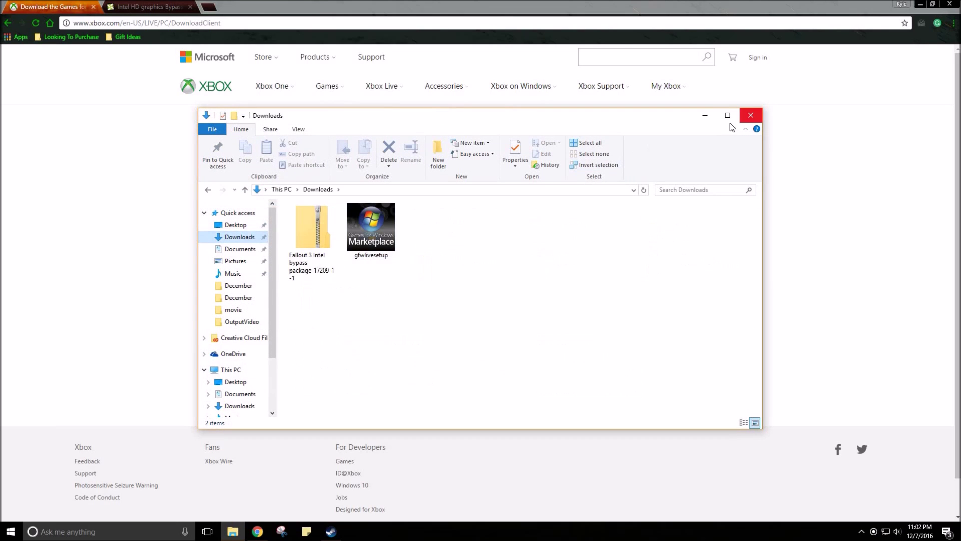
Step: Run gfwlivesetup from Downloads to install Games for Windows - LIVE and close the success message
{"action": "left_click", "coordinate": [727, 115]}
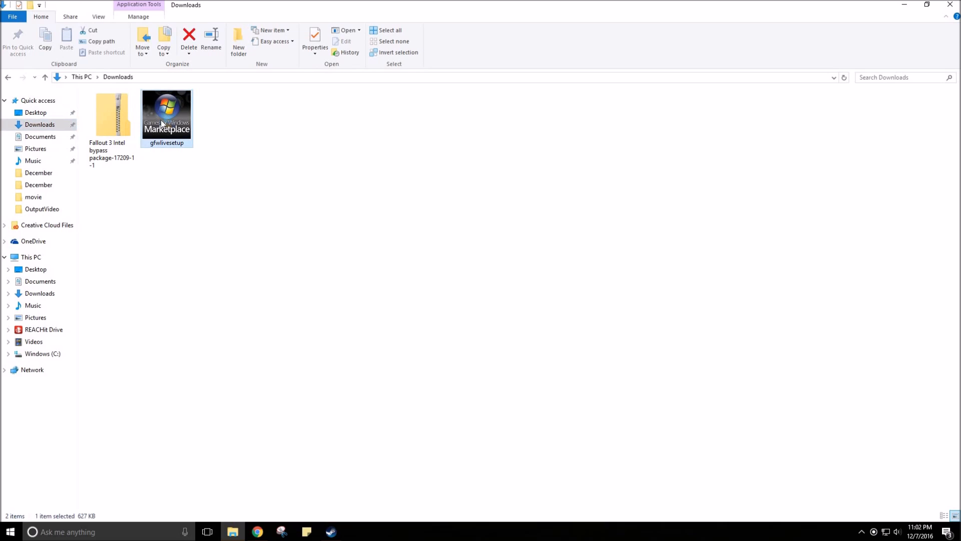
{"action": "double_click", "coordinate": [167, 117]}
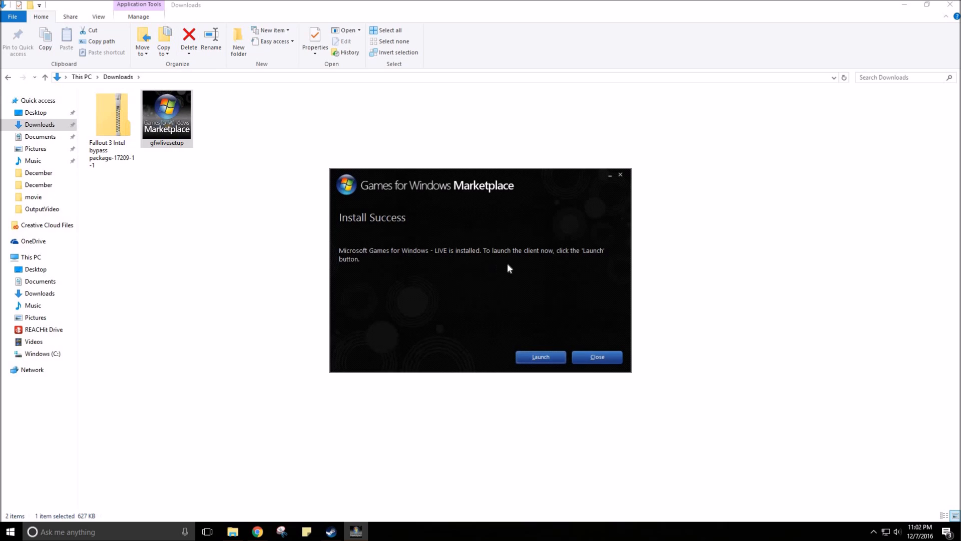
{"action": "left_click", "coordinate": [596, 356]}
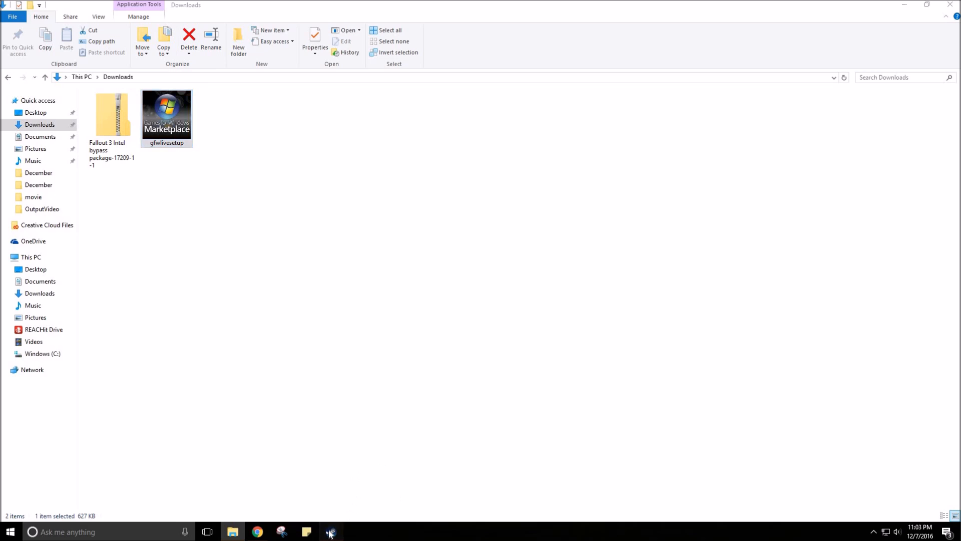
Step: Relaunch Fallout 3 from Steam through its launcher, then close the stopped-working crash dialog
{"action": "left_click", "coordinate": [331, 532]}
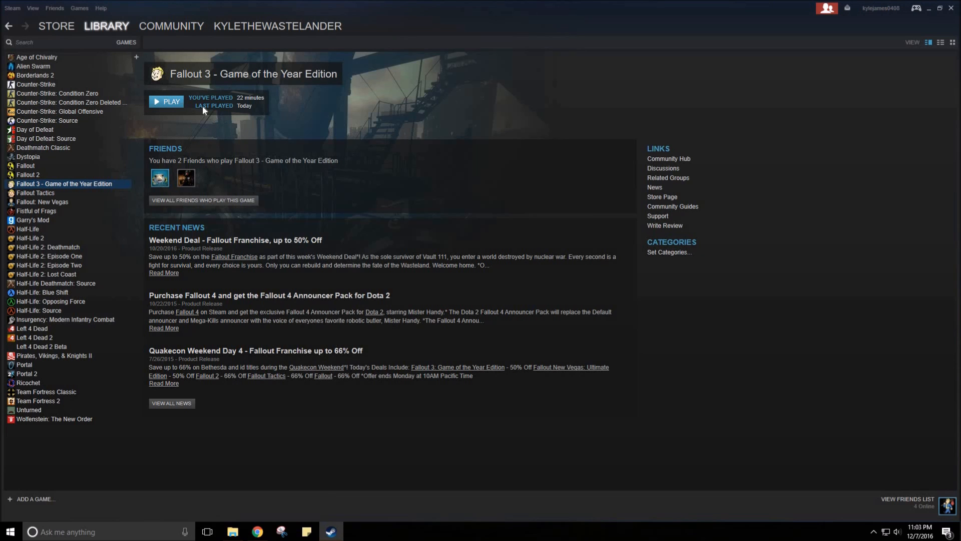
{"action": "mouse_move", "coordinate": [219, 127]}
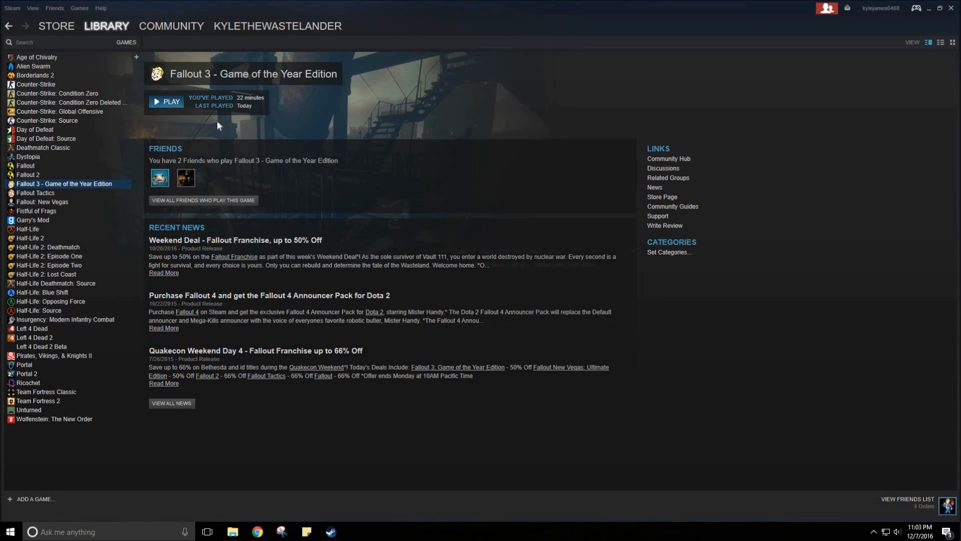
{"action": "left_click", "coordinate": [165, 101]}
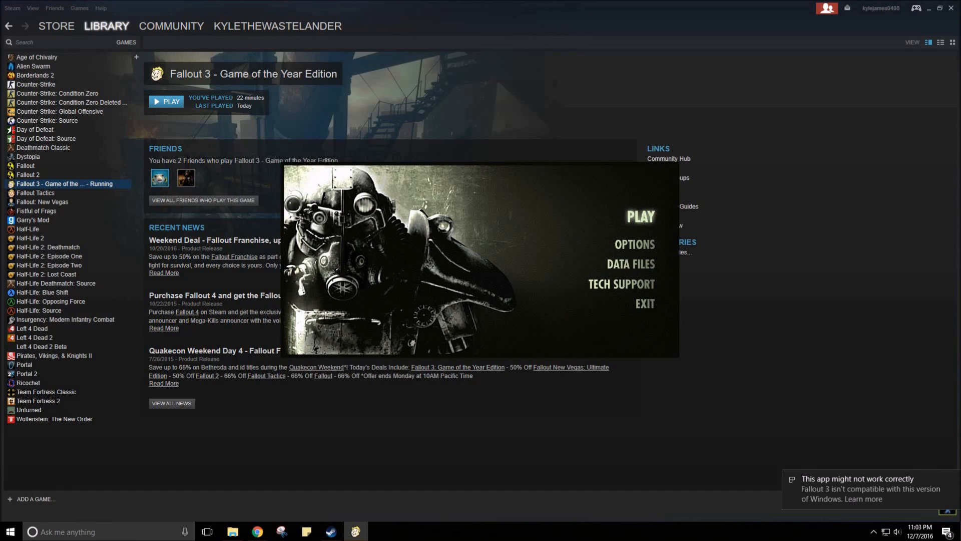
{"action": "left_click", "coordinate": [640, 216]}
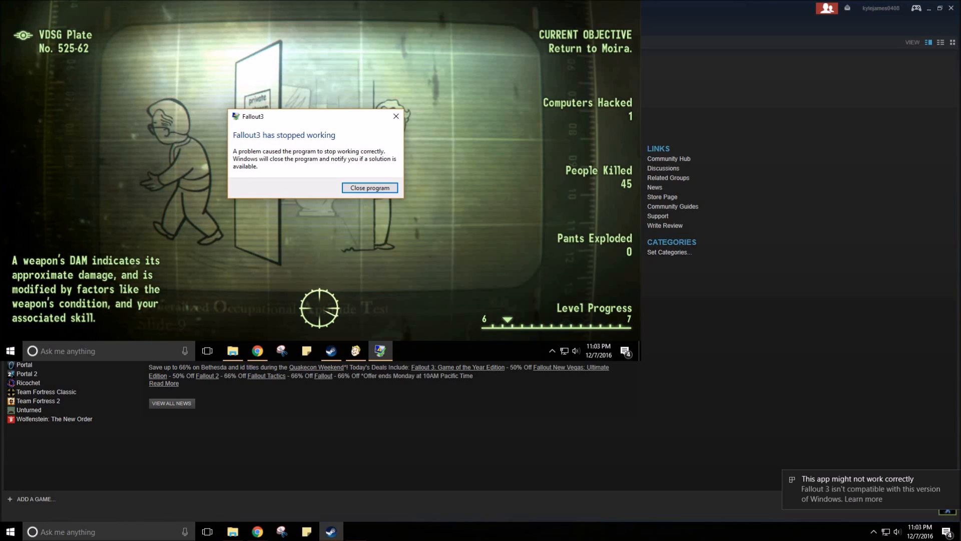
{"action": "left_click", "coordinate": [370, 188]}
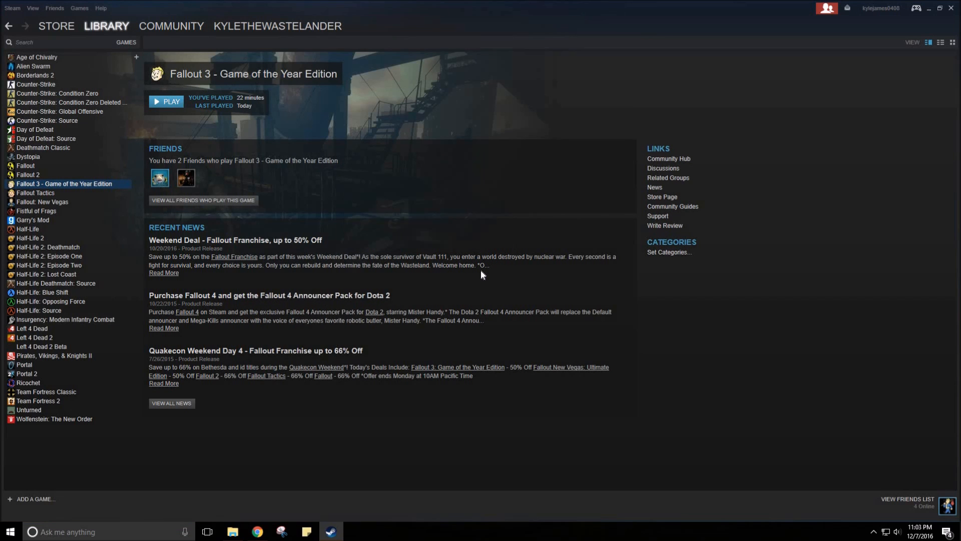
{"action": "mouse_move", "coordinate": [479, 275]}
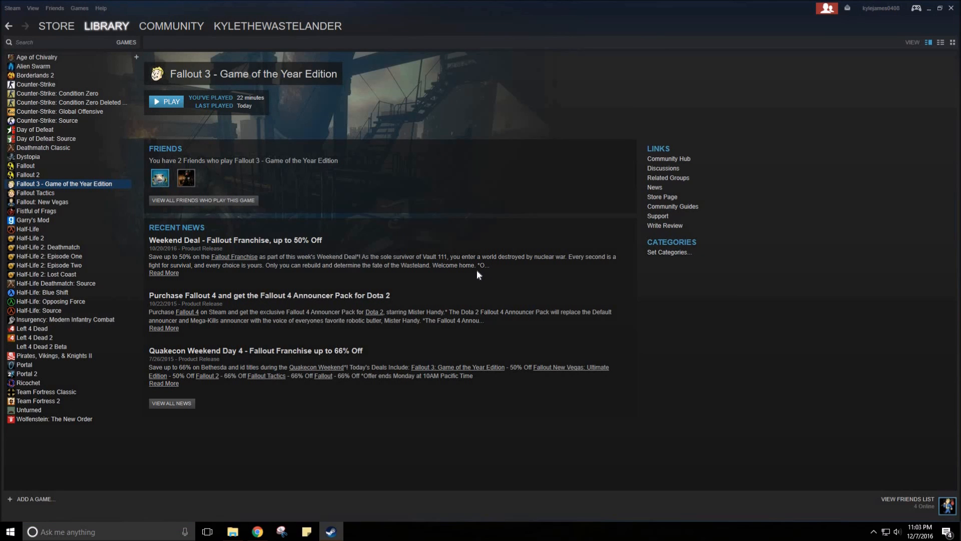
{"action": "mouse_move", "coordinate": [256, 509]}
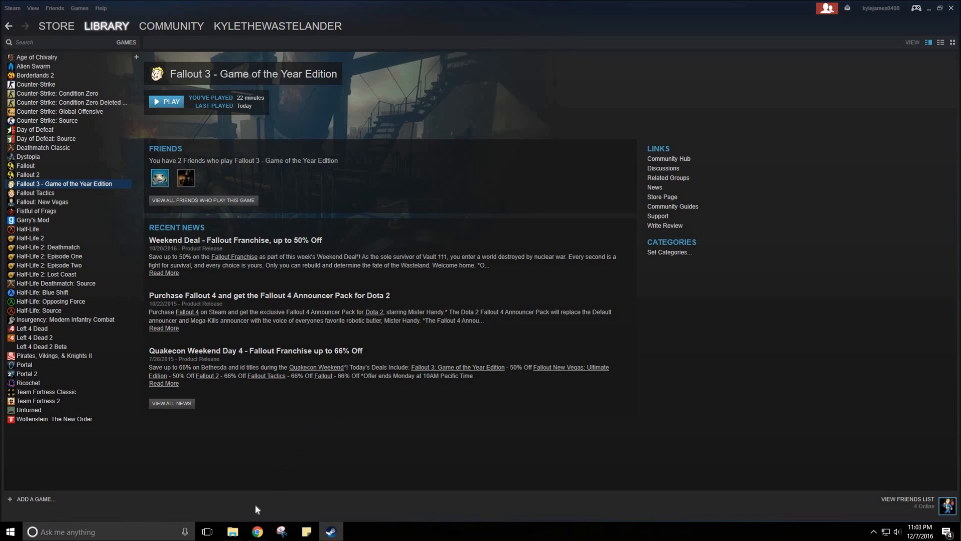
Step: View the Nexus Mods Intel HD graphics Bypass page down to its Fallout 3 bypass file listing
{"action": "left_click", "coordinate": [231, 532]}
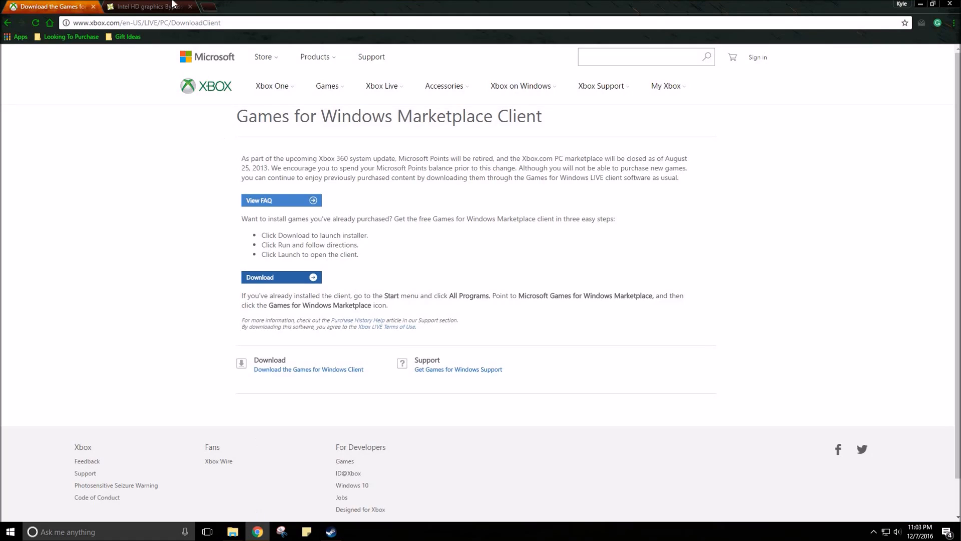
{"action": "left_click", "coordinate": [148, 6]}
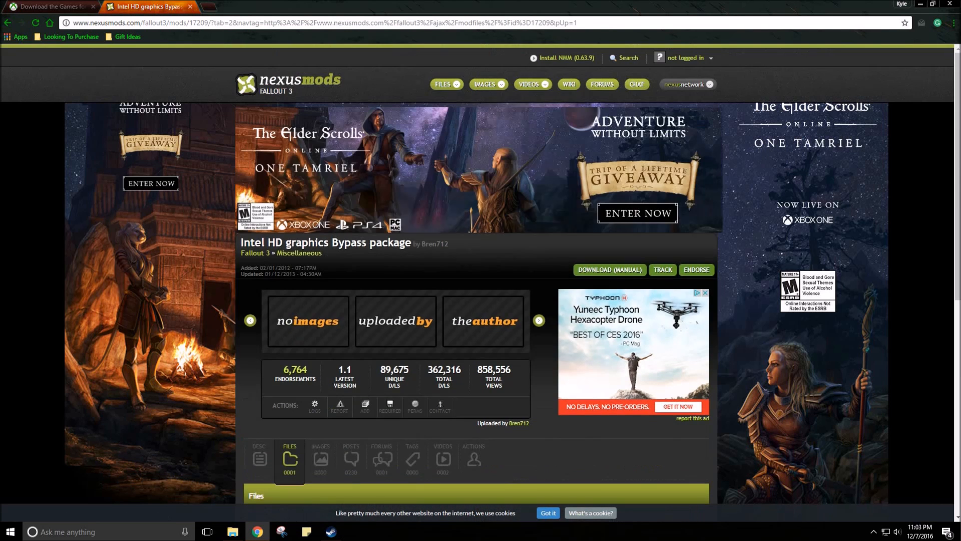
{"action": "scroll", "scroll_direction": "down", "scroll_amount": 3}
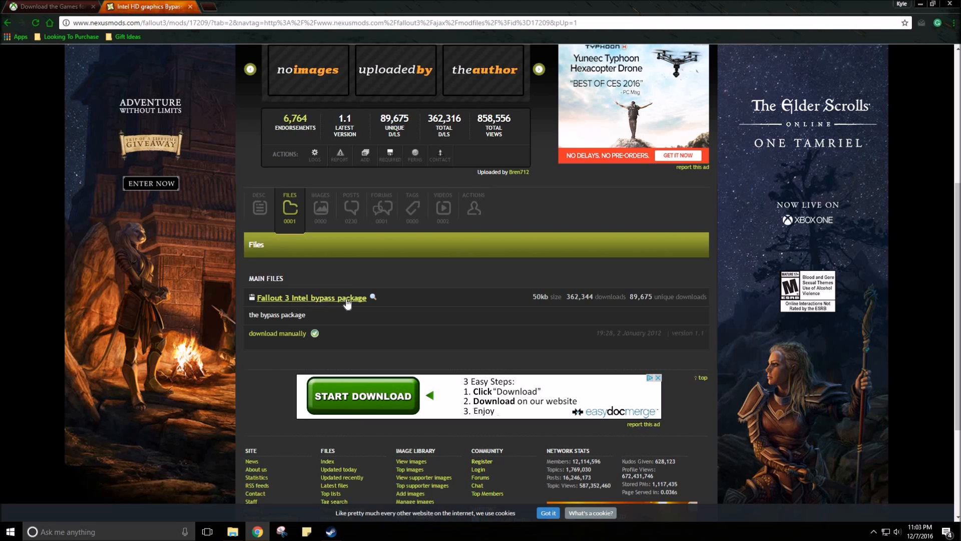
Step: Copy d3d9.dll from the Fallout 3 Intel HD Bypass zip in Downloads into the Fallout 3 goty folder
{"action": "left_click", "coordinate": [231, 532]}
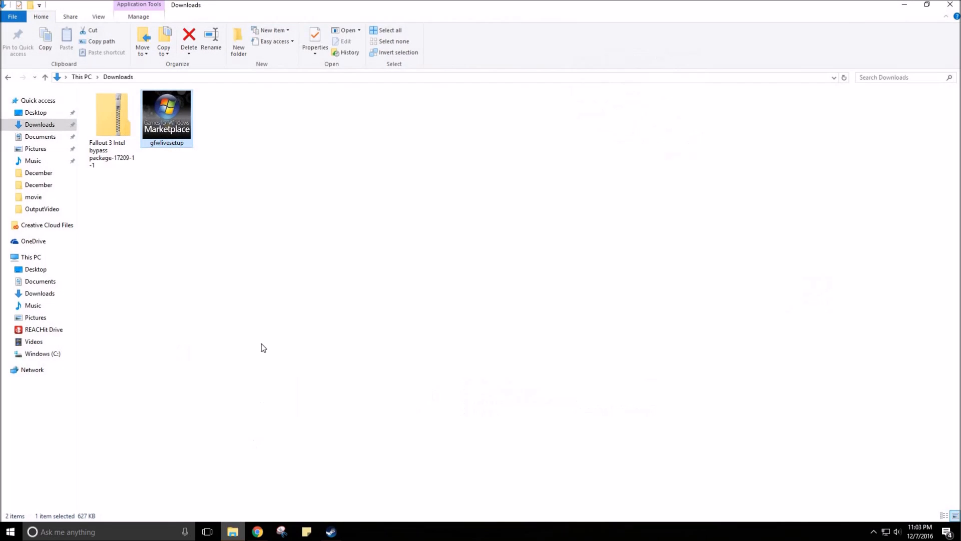
{"action": "double_click", "coordinate": [111, 113]}
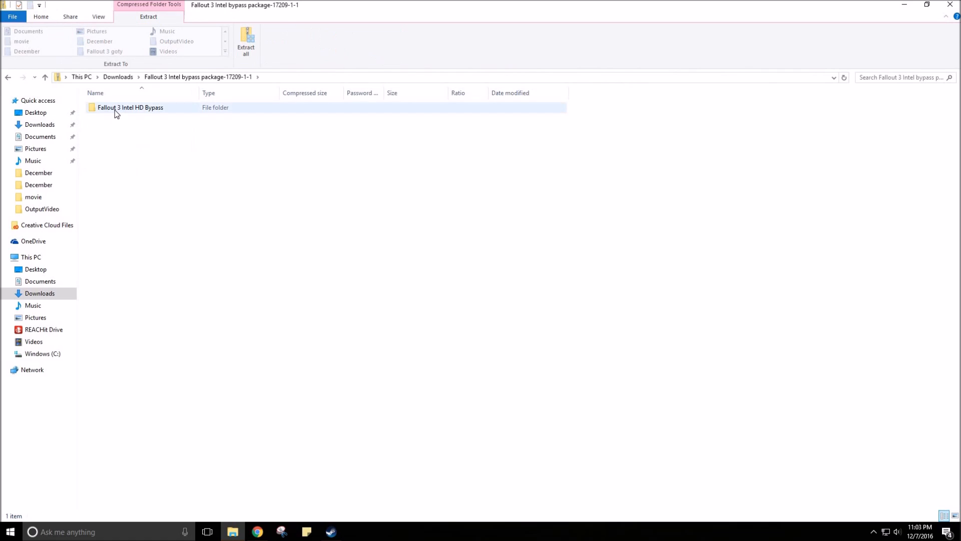
{"action": "double_click", "coordinate": [130, 108]}
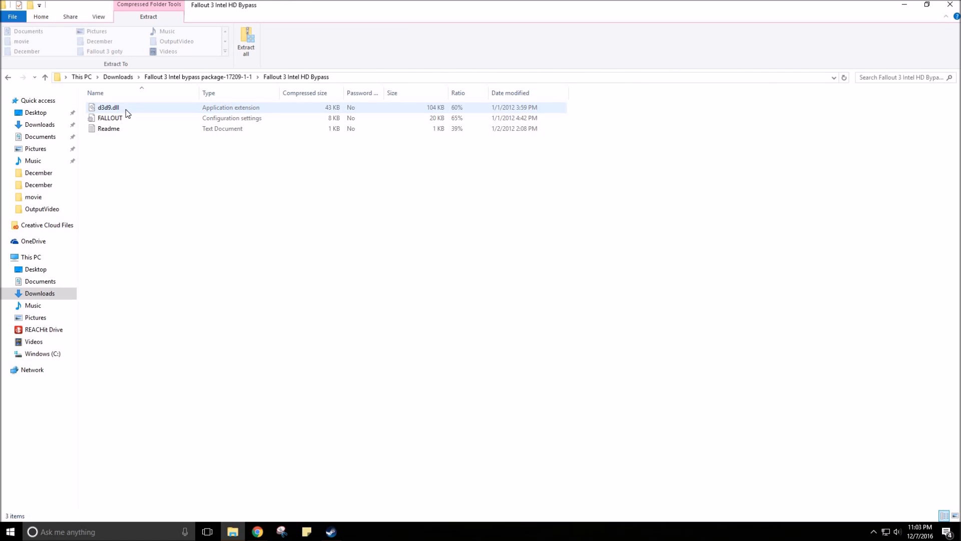
{"action": "mouse_move", "coordinate": [257, 528]}
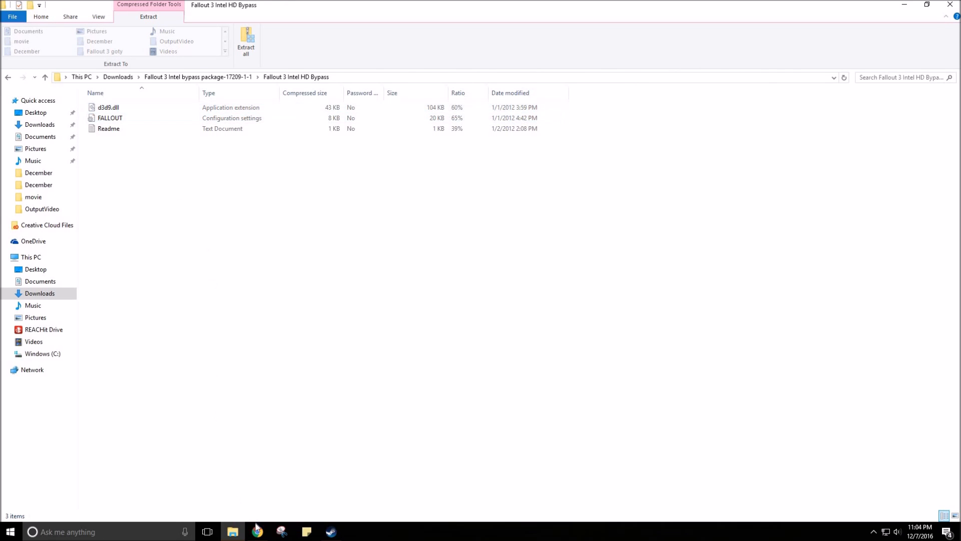
{"action": "right_click", "coordinate": [232, 531]}
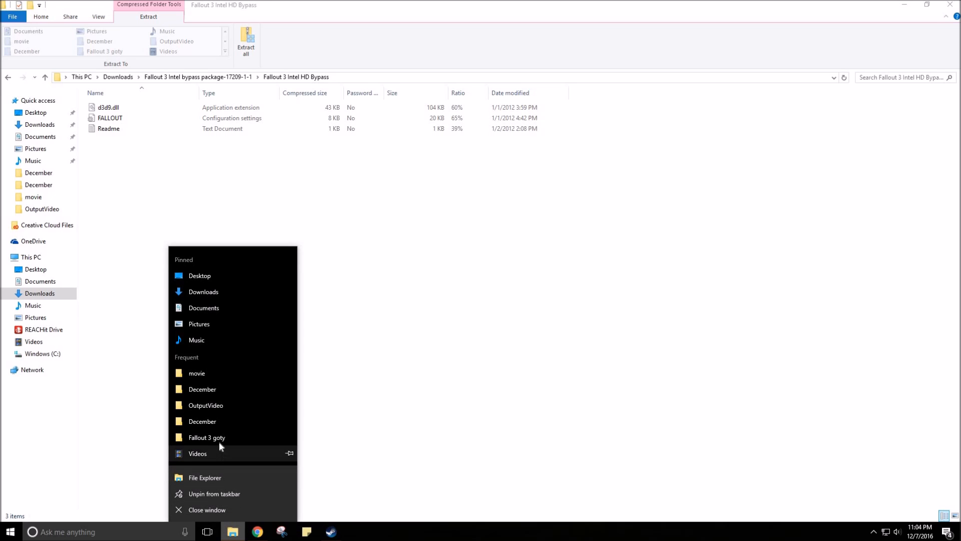
{"action": "left_click", "coordinate": [206, 437]}
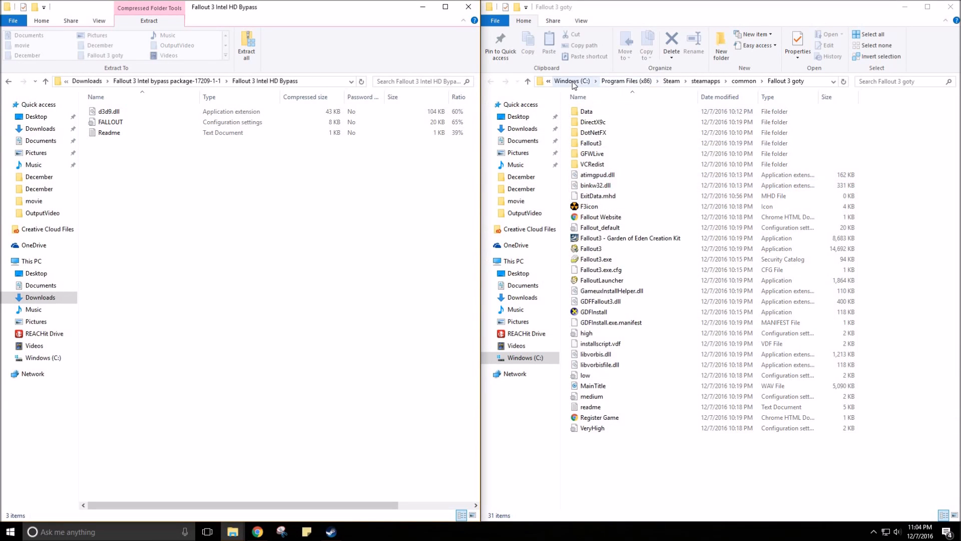
{"action": "mouse_move", "coordinate": [624, 81]}
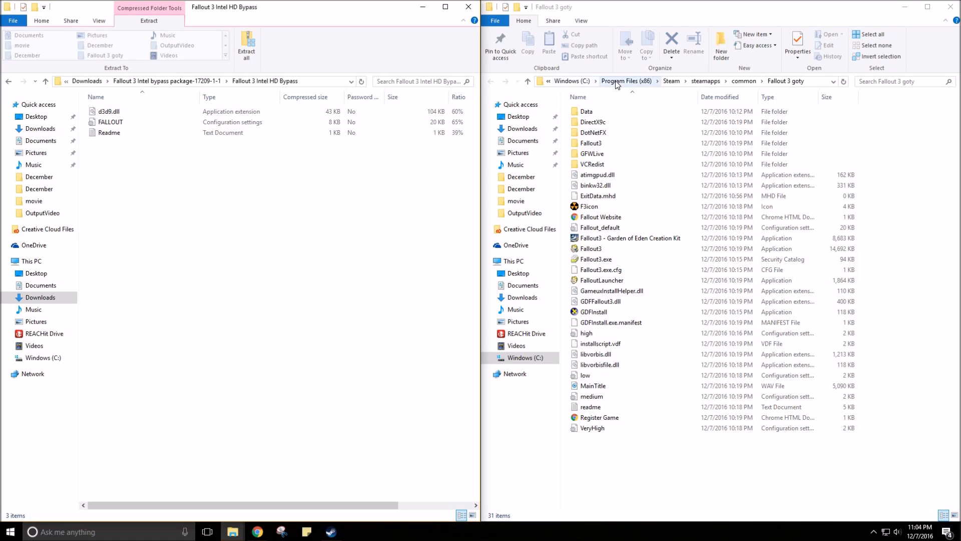
{"action": "mouse_move", "coordinate": [721, 86]}
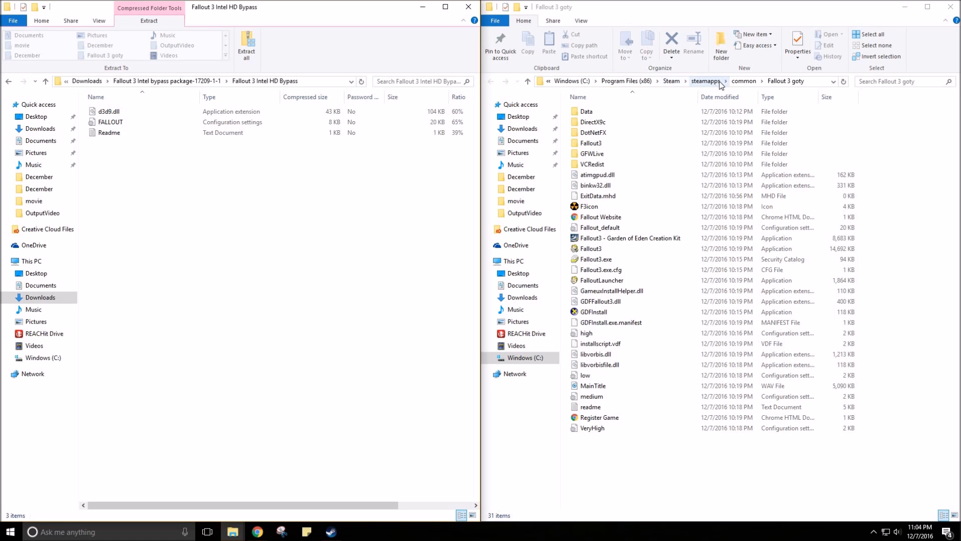
{"action": "mouse_move", "coordinate": [791, 96]}
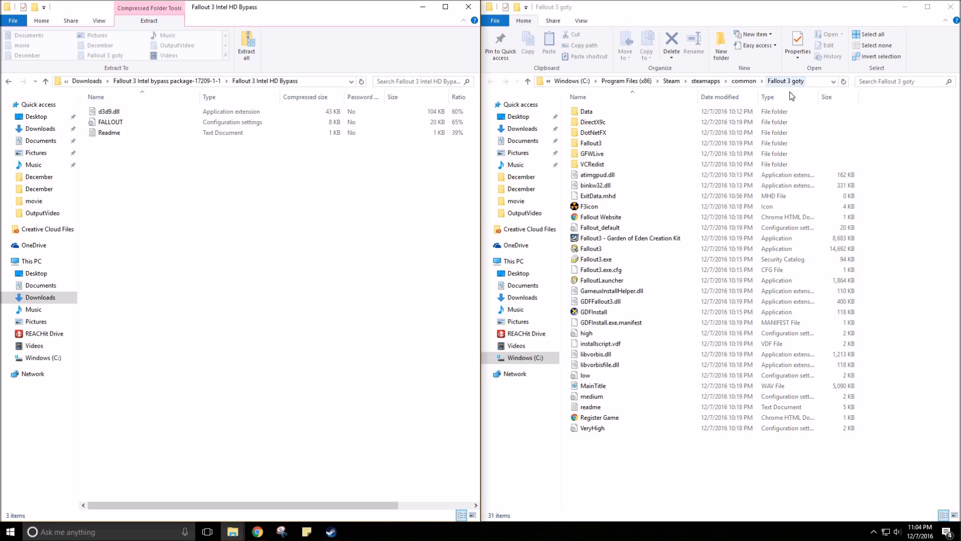
{"action": "left_click", "coordinate": [108, 111]}
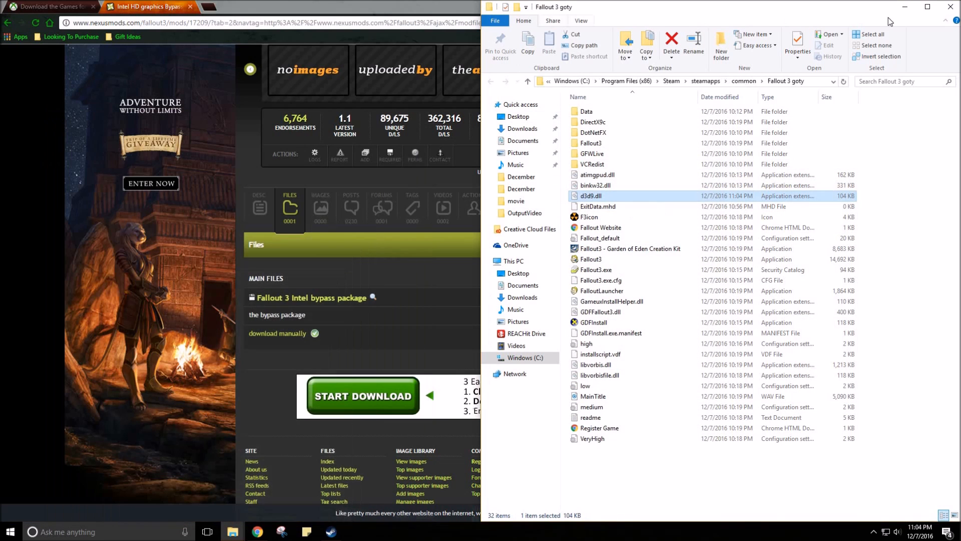
Step: Launch Fallout 3 from Steam, accept the Detecting Video Hardware notice and start the game from the launcher
{"action": "left_click", "coordinate": [331, 532]}
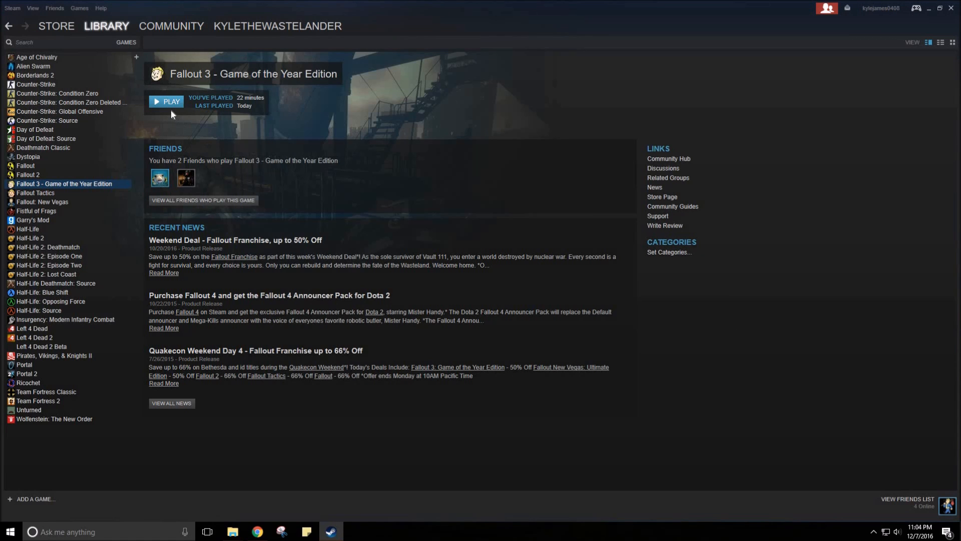
{"action": "left_click", "coordinate": [165, 101]}
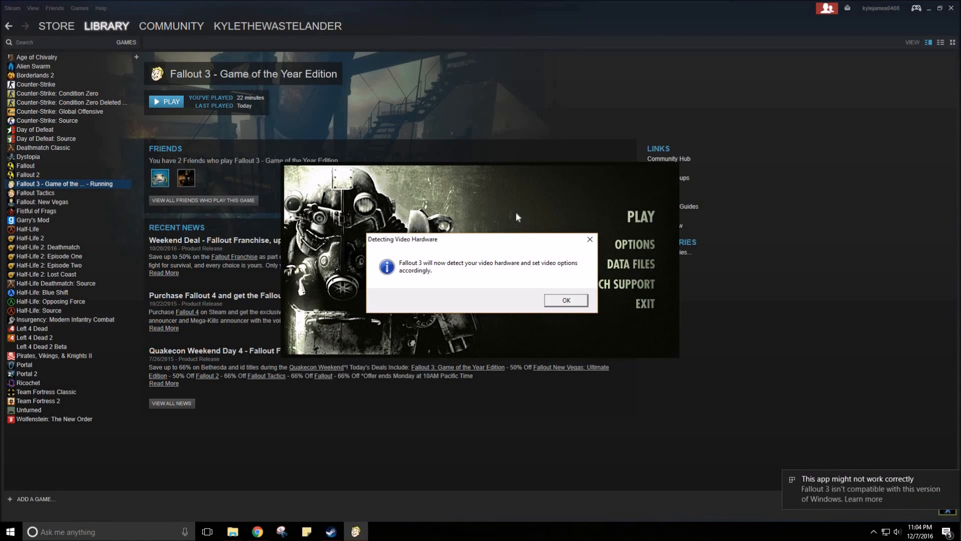
{"action": "mouse_move", "coordinate": [386, 280]}
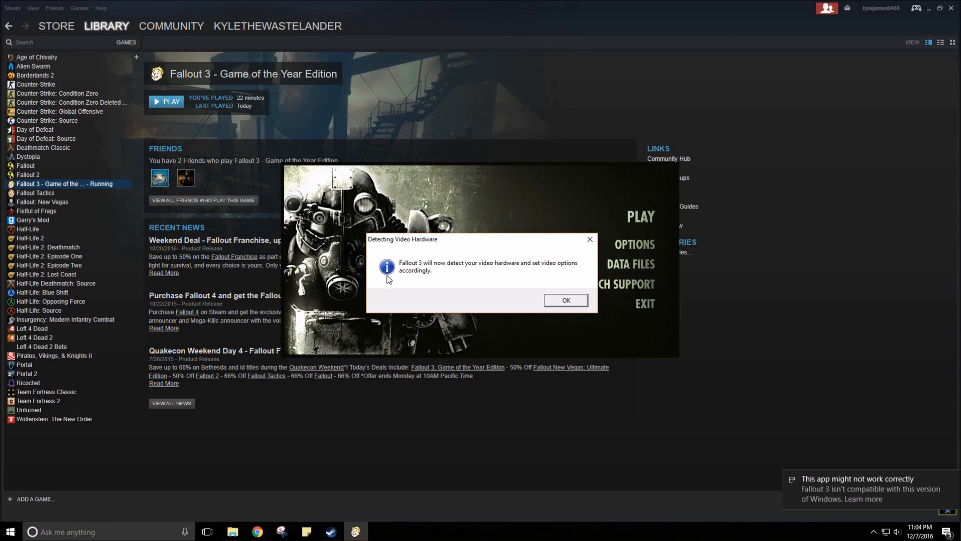
{"action": "left_click", "coordinate": [565, 300]}
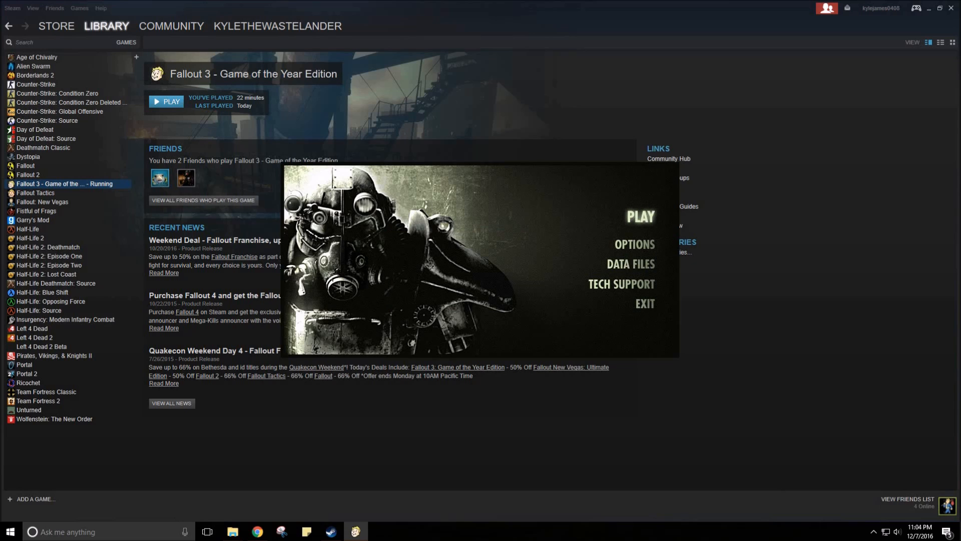
{"action": "left_click", "coordinate": [640, 216]}
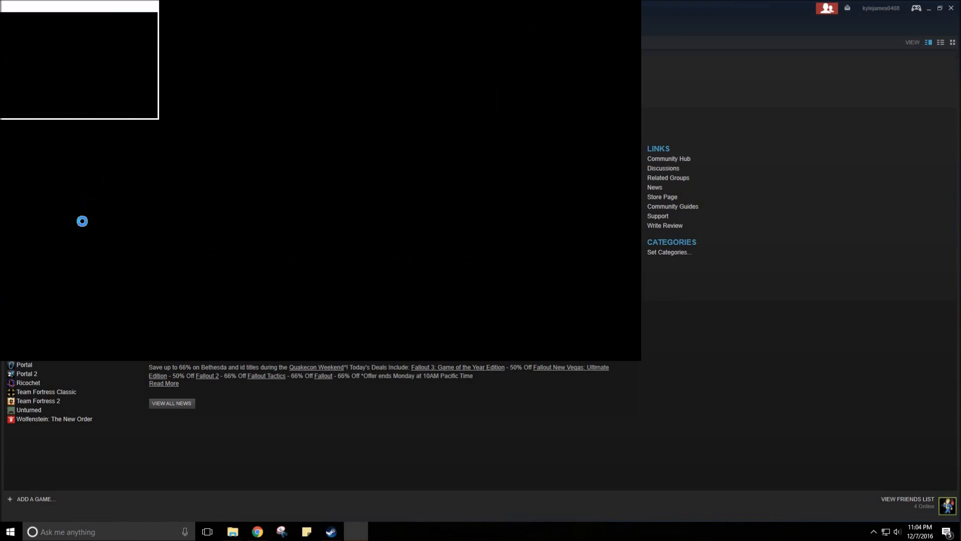